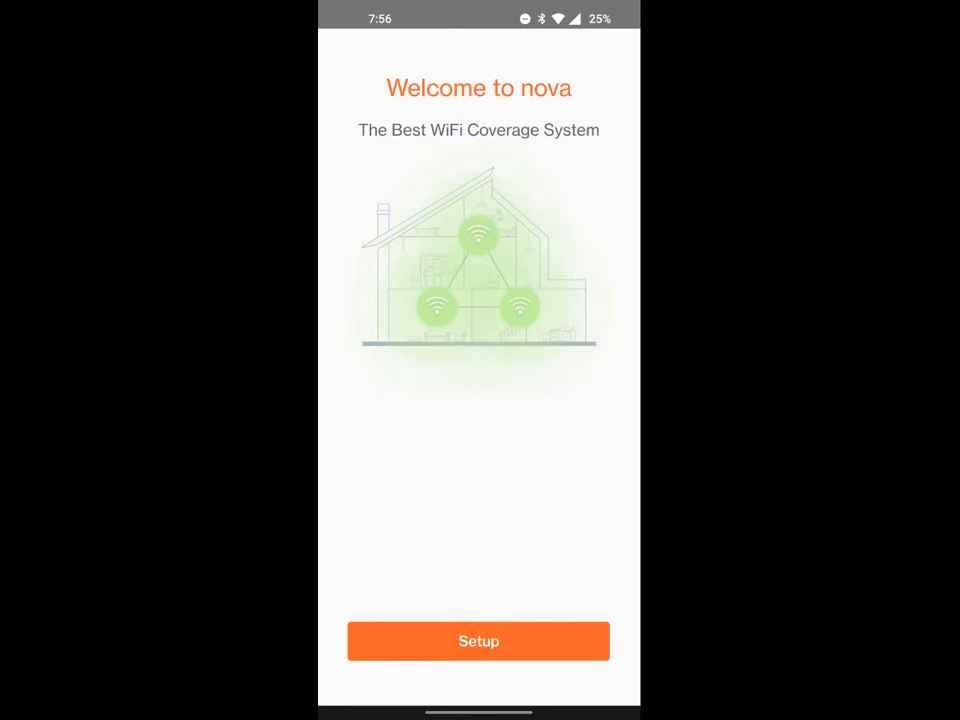
Begin nova setup and accept DHCP as the connection type, continuing to wireless settings
{"action": "left_click", "coordinate": [478, 641]}
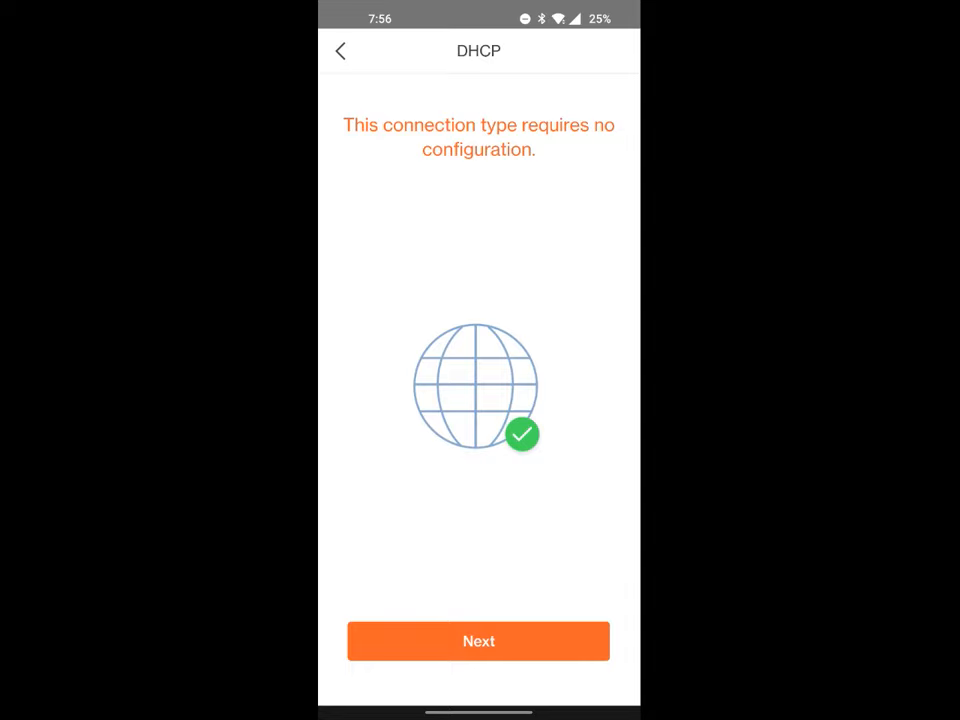
{"action": "left_click", "coordinate": [478, 641]}
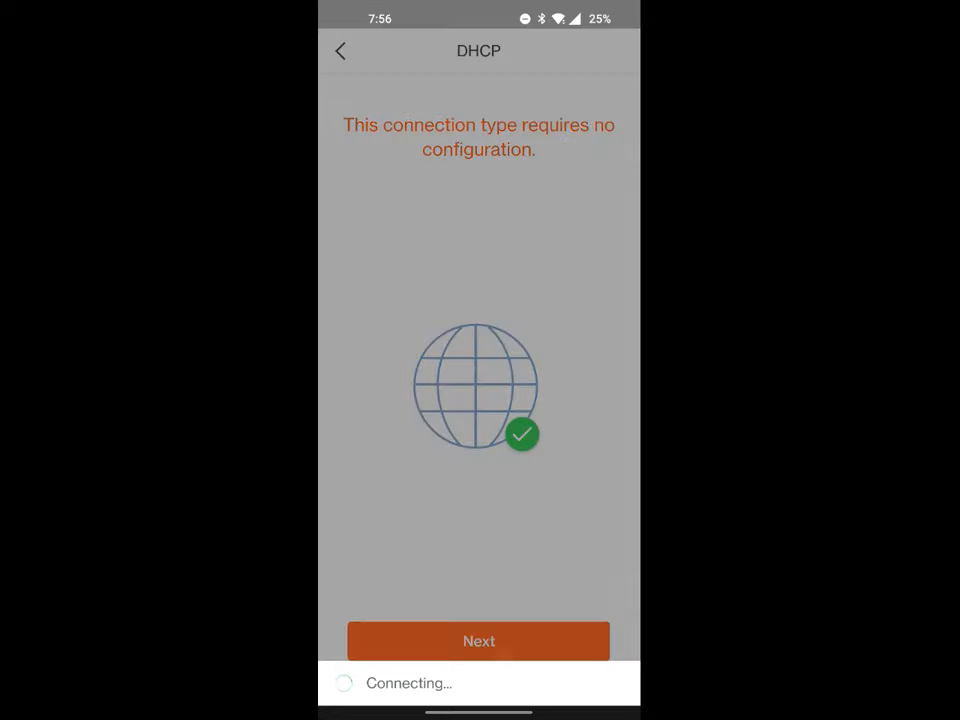
{"action": "left_click", "coordinate": [478, 641]}
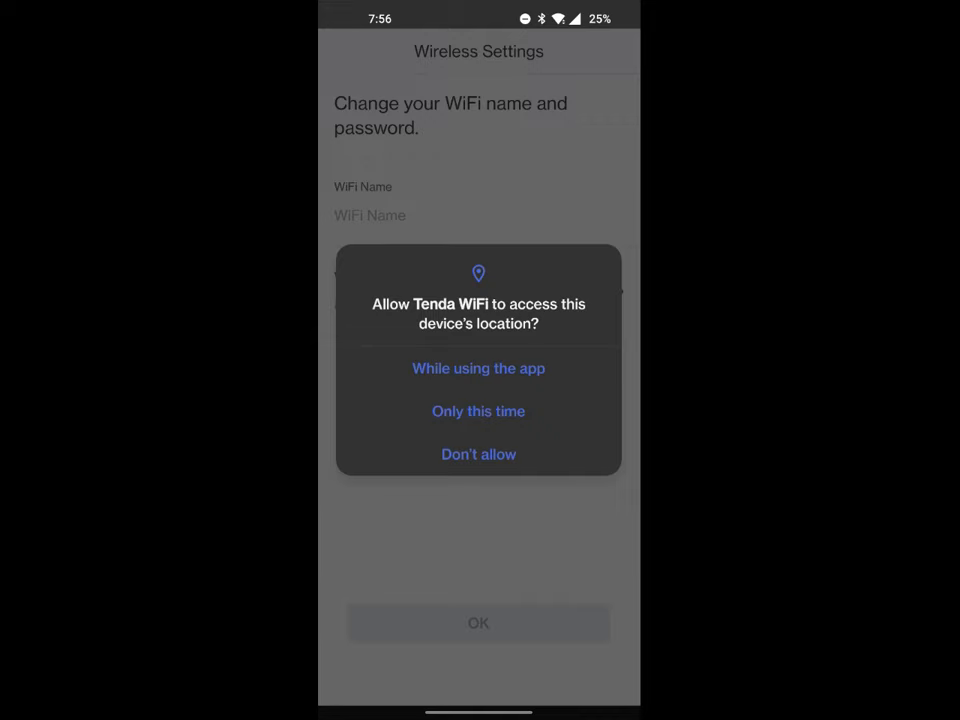
{"action": "left_click", "coordinate": [478, 368]}
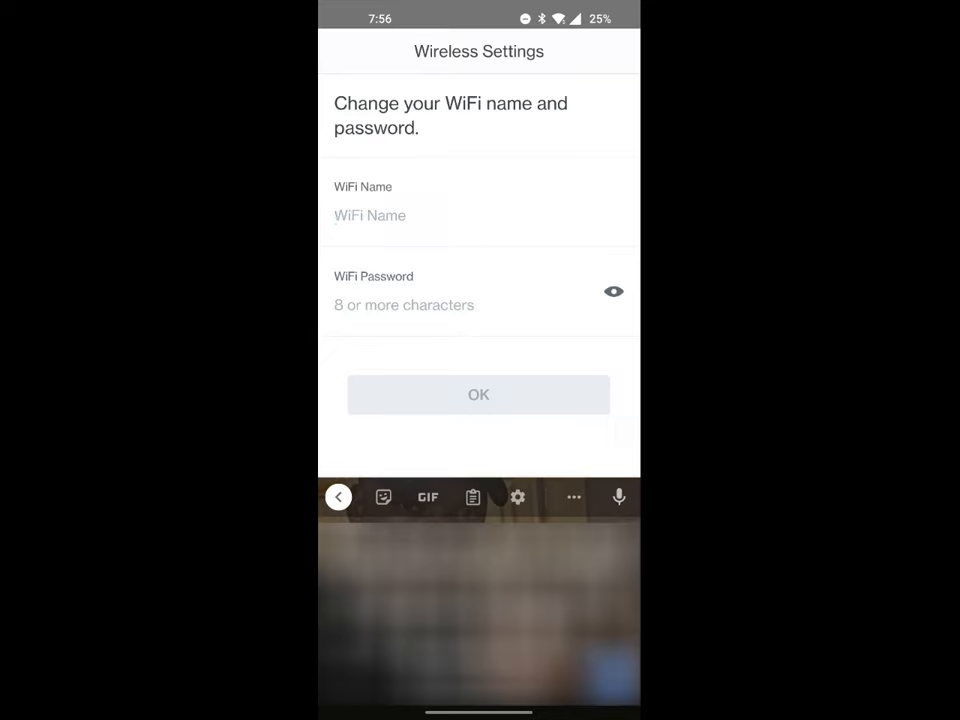
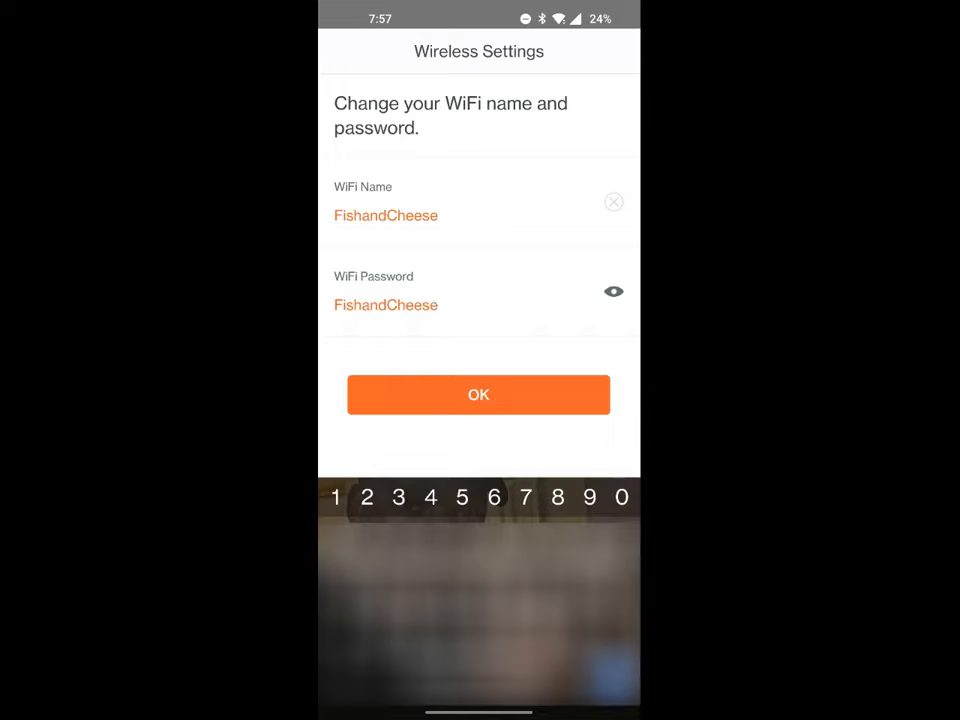
{"action": "left_click", "coordinate": [478, 394]}
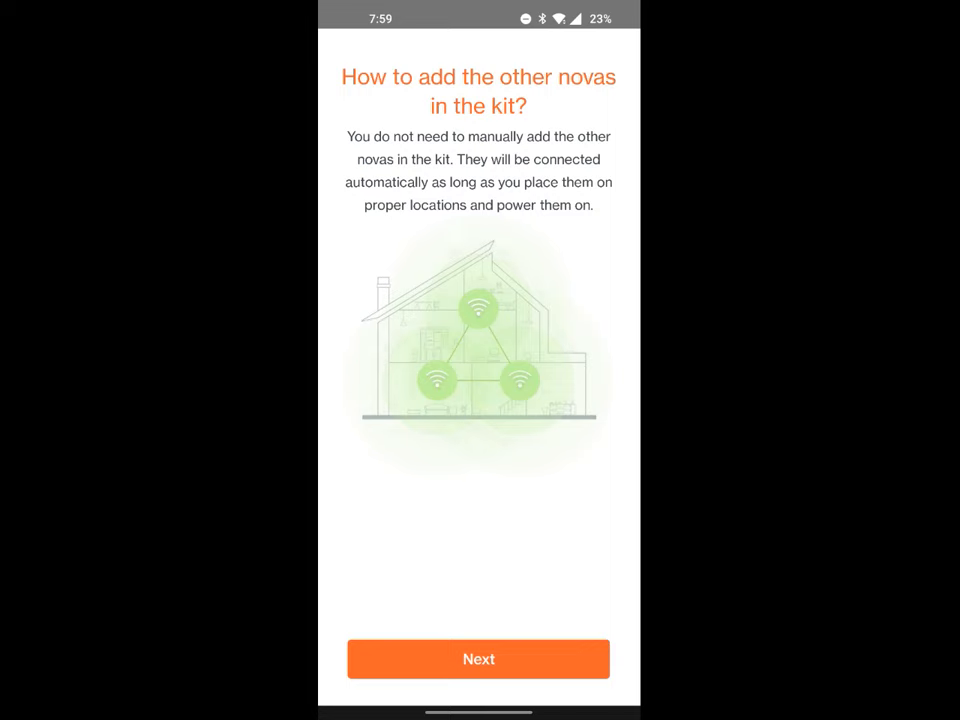
Go through the placement, power-on and LED indicator guidance to finish setup
{"action": "left_click", "coordinate": [478, 658]}
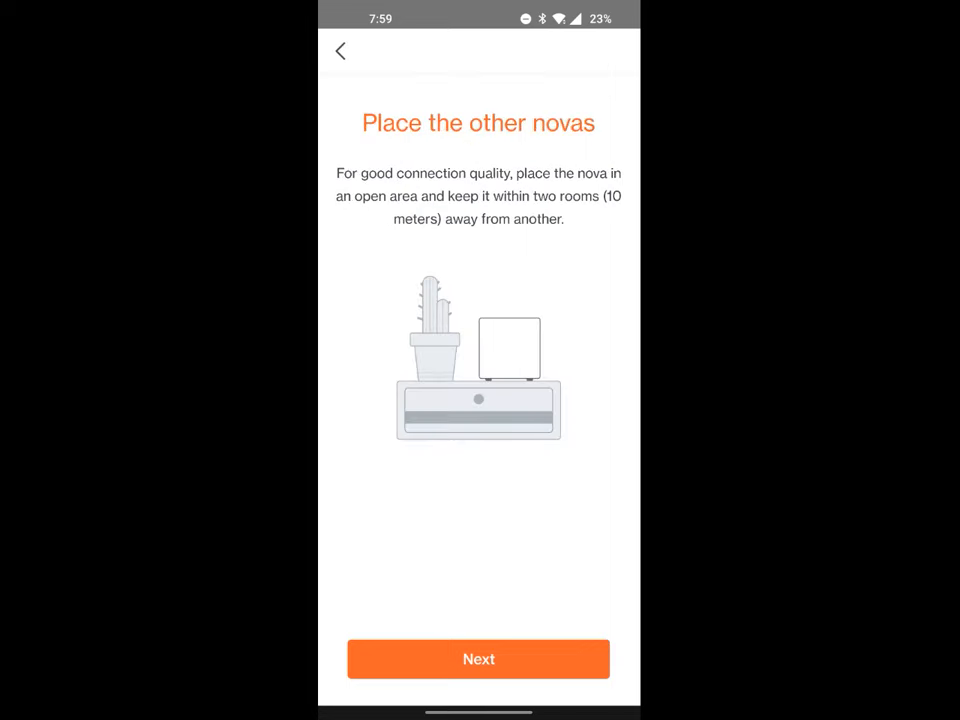
{"action": "left_click", "coordinate": [478, 658]}
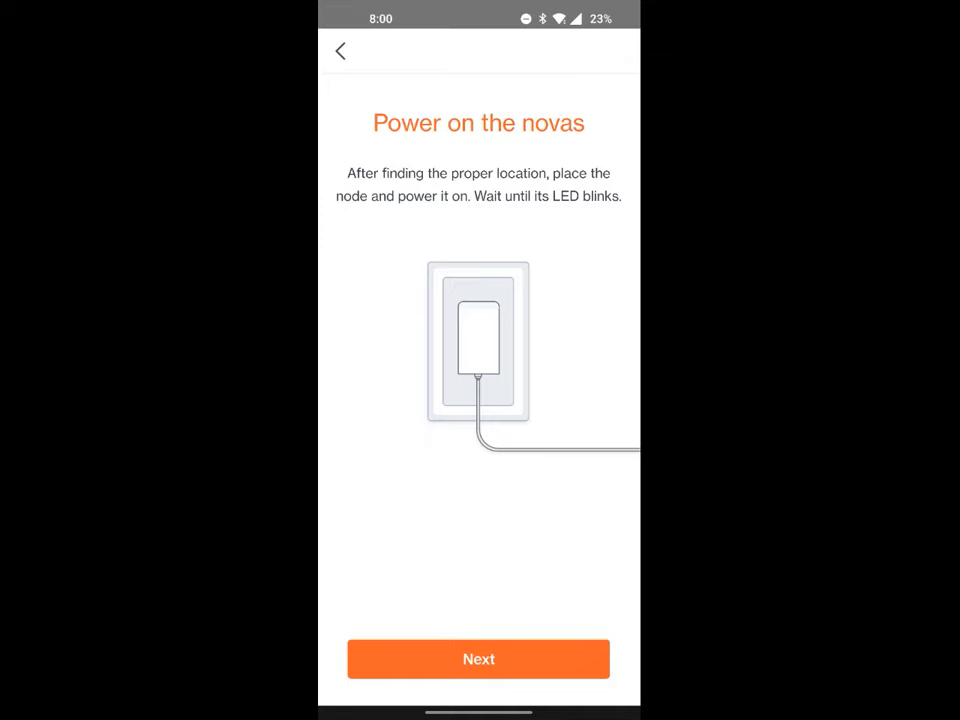
{"action": "left_click", "coordinate": [478, 658]}
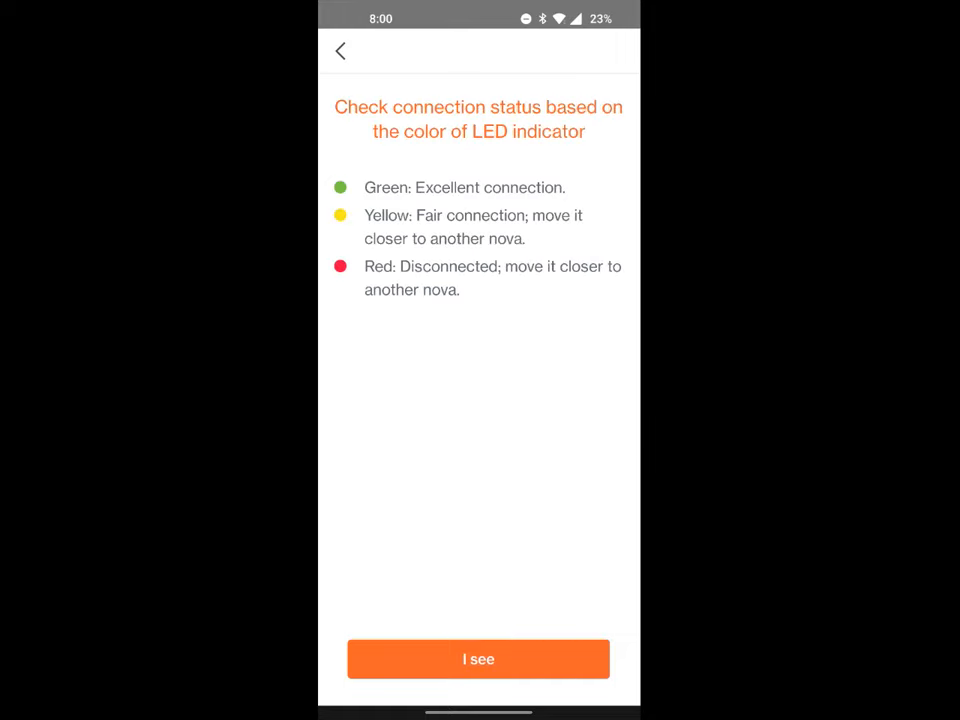
{"action": "left_click", "coordinate": [478, 658]}
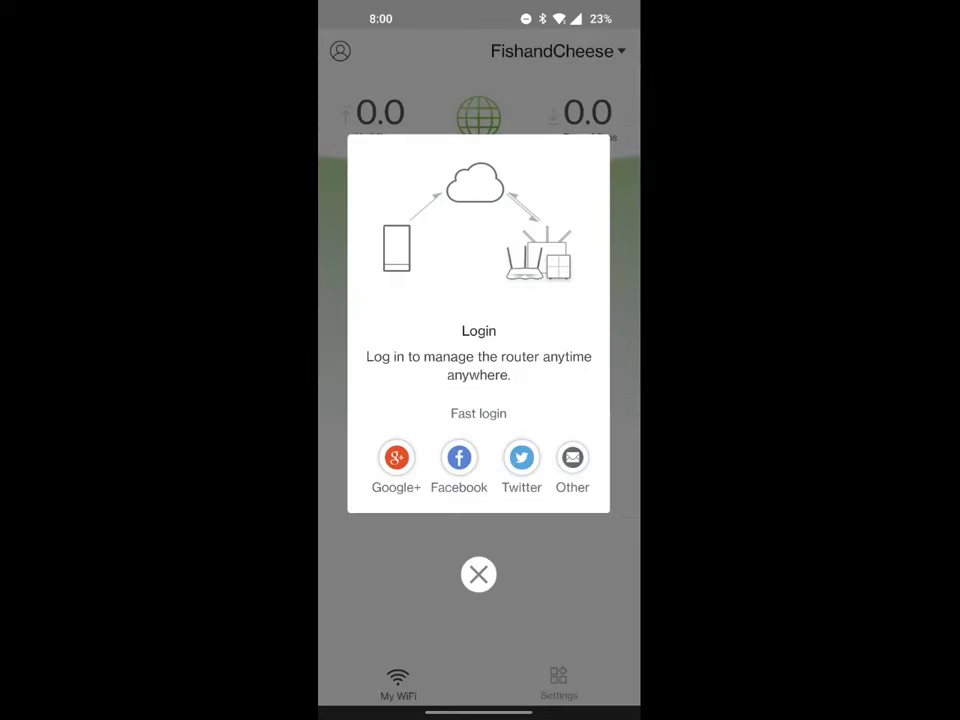
Dismiss the Login popup and go to the router Settings list
{"action": "left_click", "coordinate": [478, 574]}
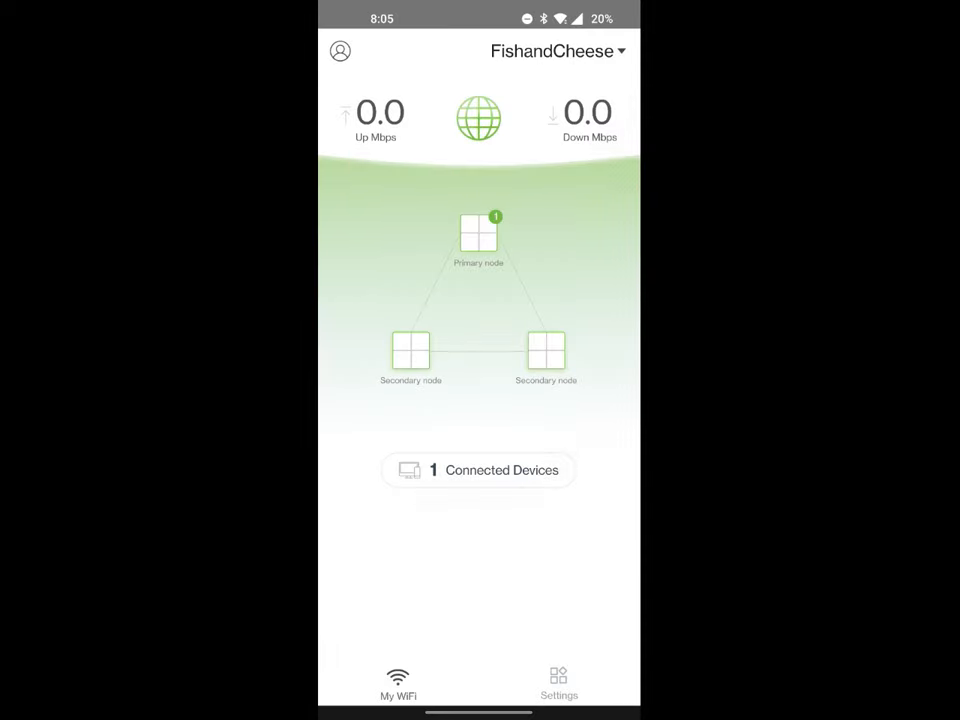
{"action": "left_click", "coordinate": [559, 683]}
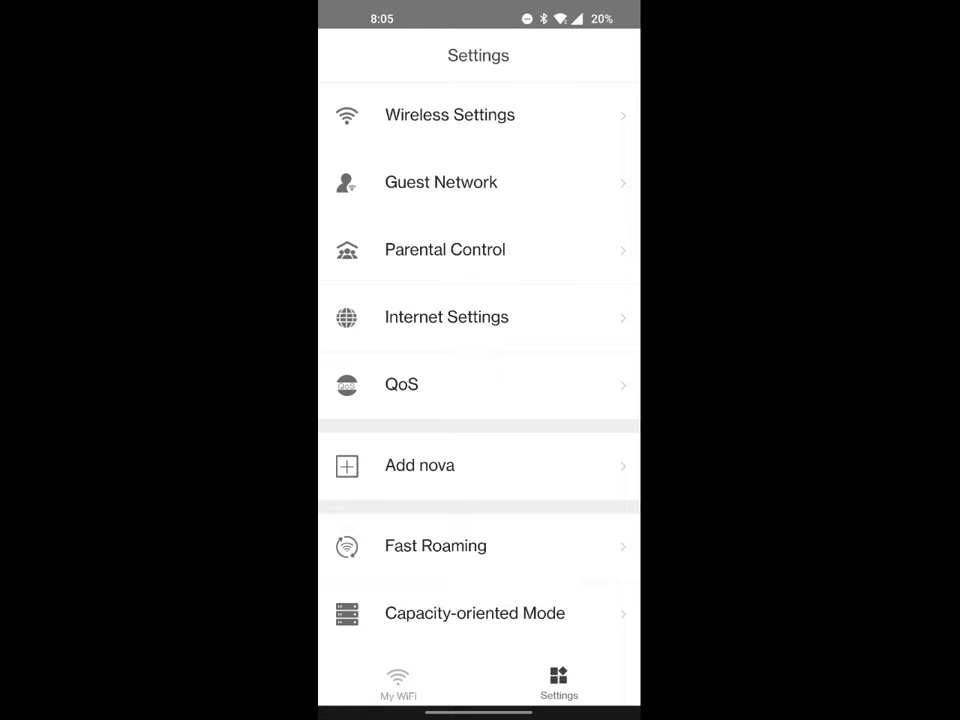
Review guest network NOVA_VIP, reveal its password and check the validity period options
{"action": "left_click", "coordinate": [449, 114]}
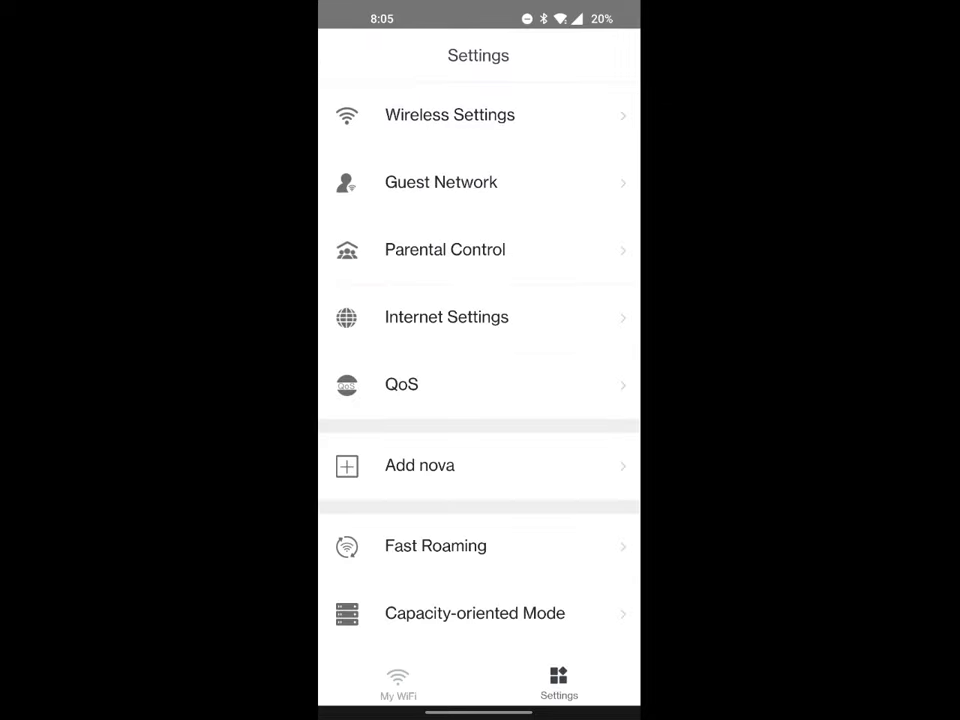
{"action": "left_click", "coordinate": [440, 182]}
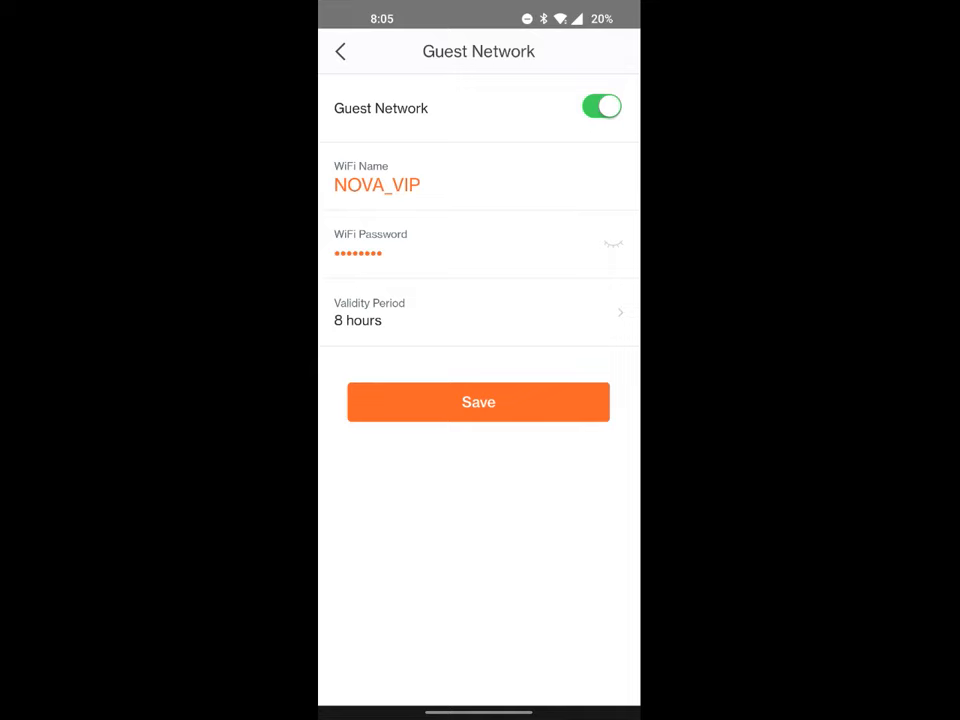
{"action": "left_click", "coordinate": [613, 244]}
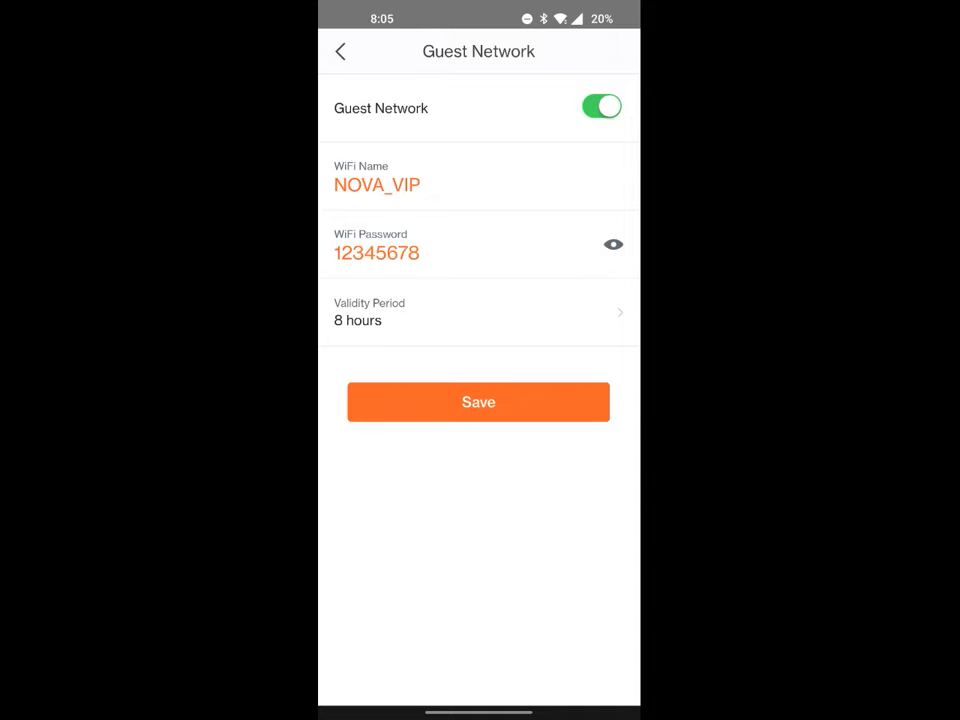
{"action": "left_click", "coordinate": [478, 311]}
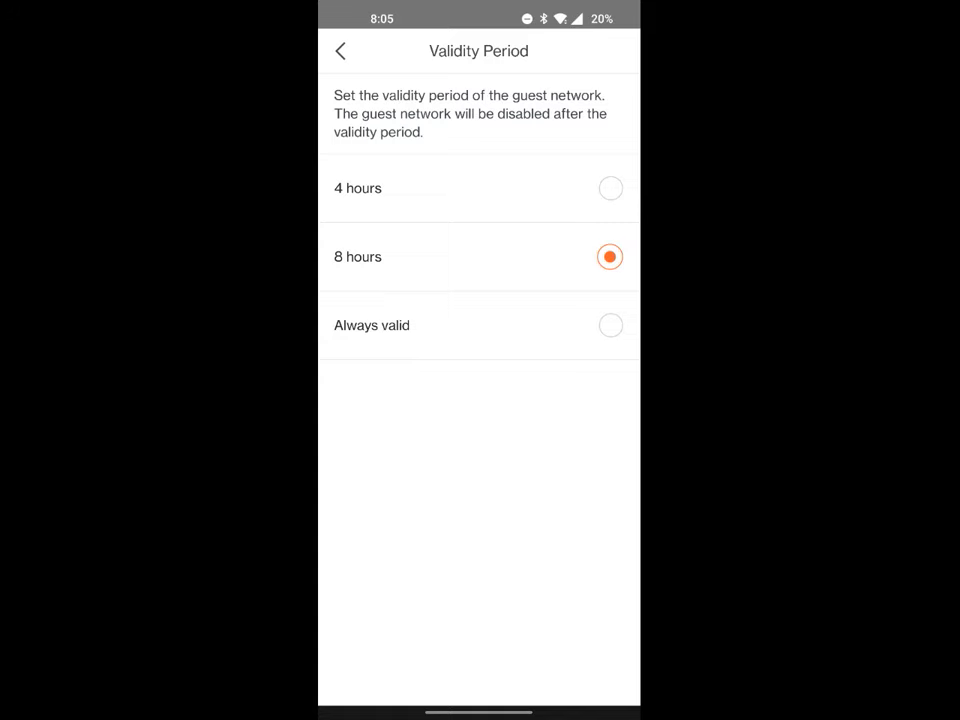
{"action": "left_click", "coordinate": [340, 51]}
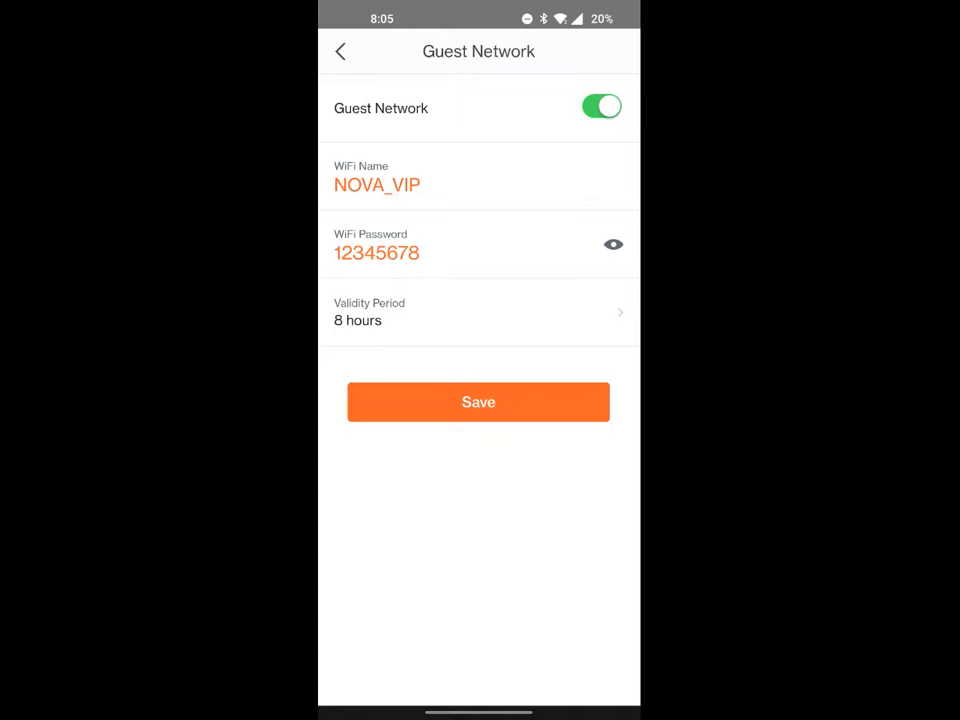
Switch the guest network off, save, and return to the settings list
{"action": "left_click", "coordinate": [478, 401]}
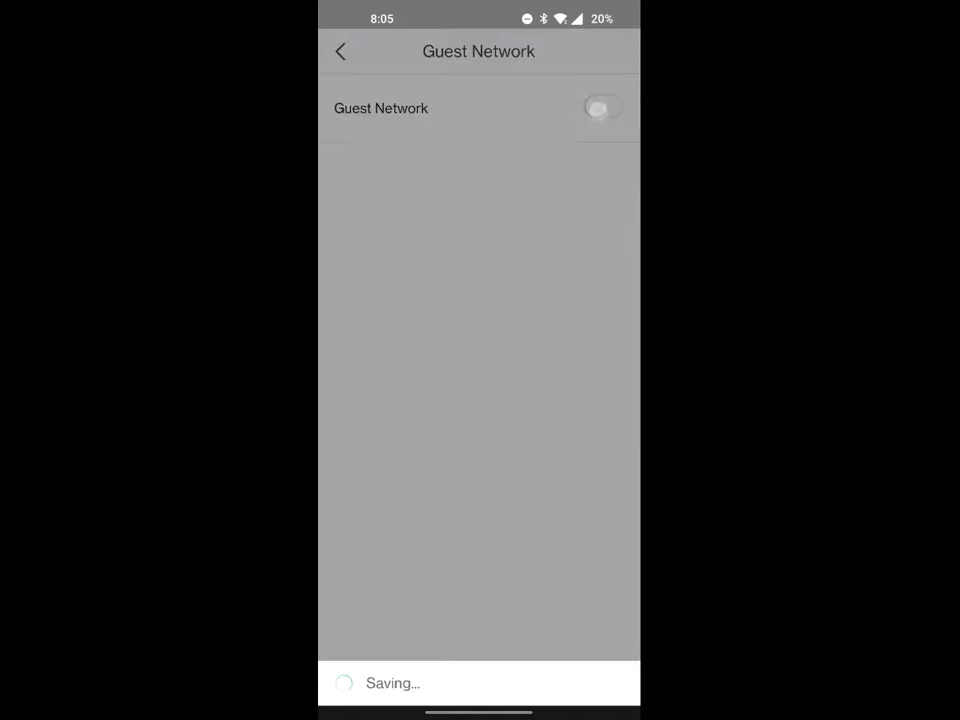
{"action": "left_click", "coordinate": [603, 107]}
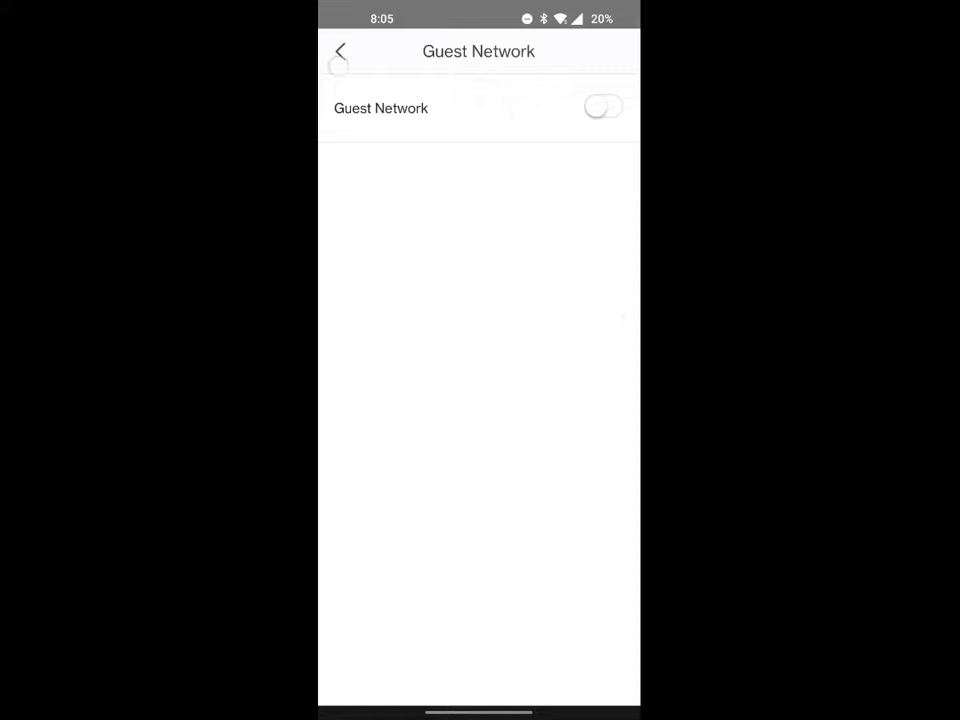
{"action": "left_click", "coordinate": [340, 51]}
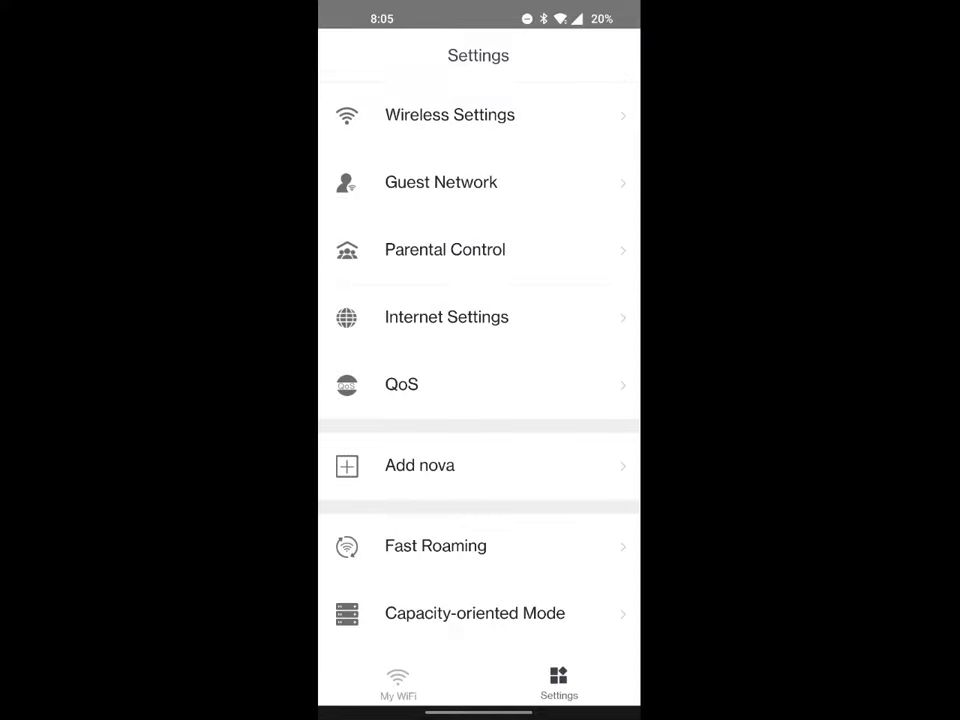
Start a parental control group named 'test'
{"action": "left_click", "coordinate": [445, 249]}
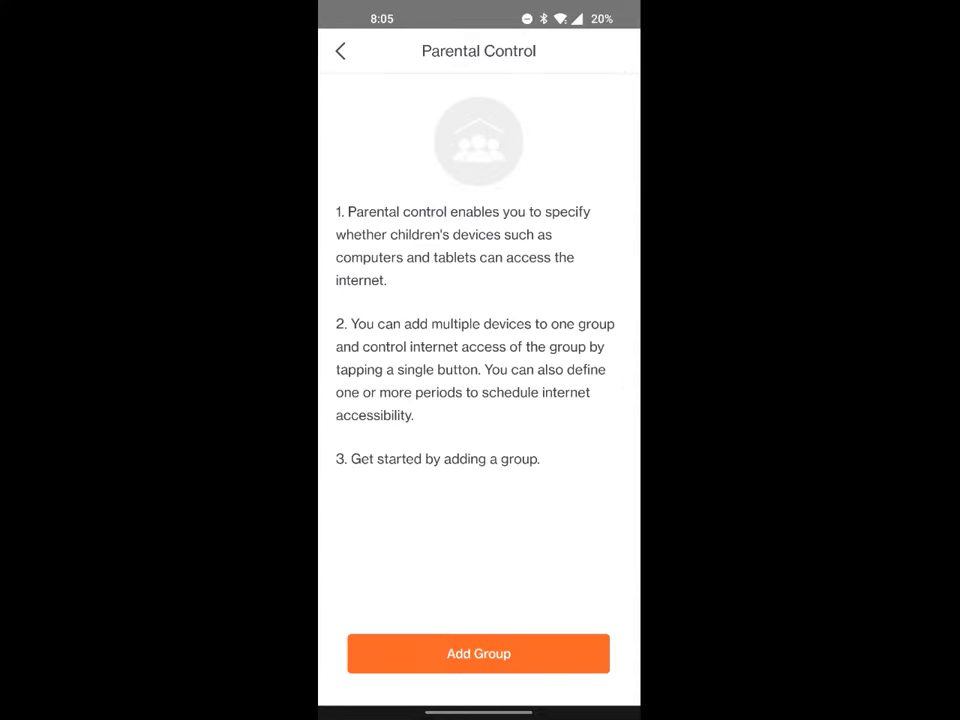
{"action": "left_click", "coordinate": [478, 653]}
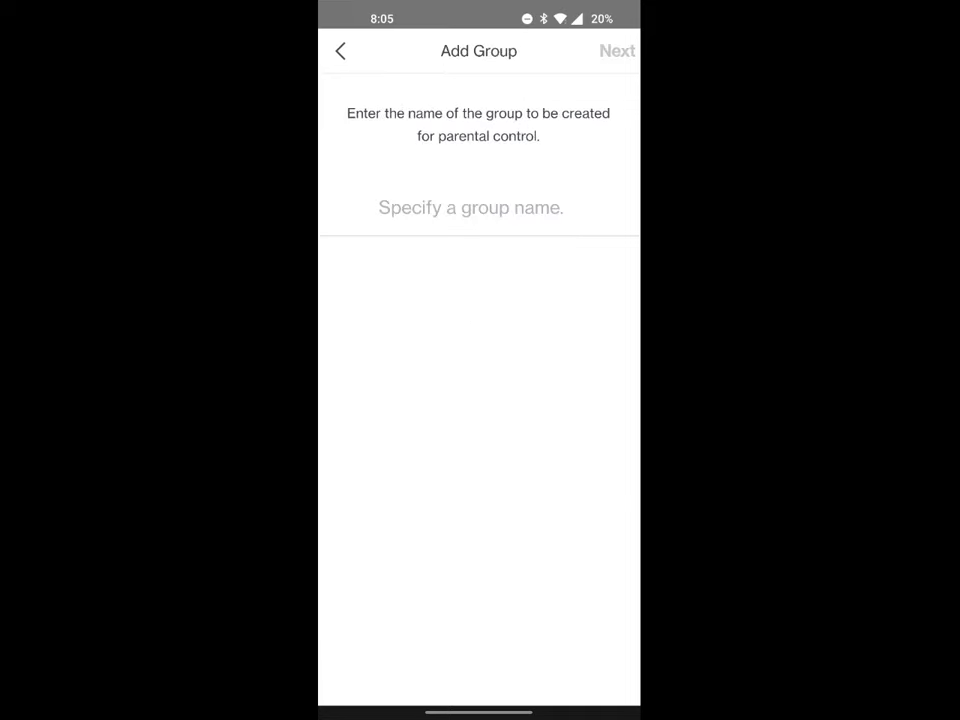
{"action": "type", "text": "t"}
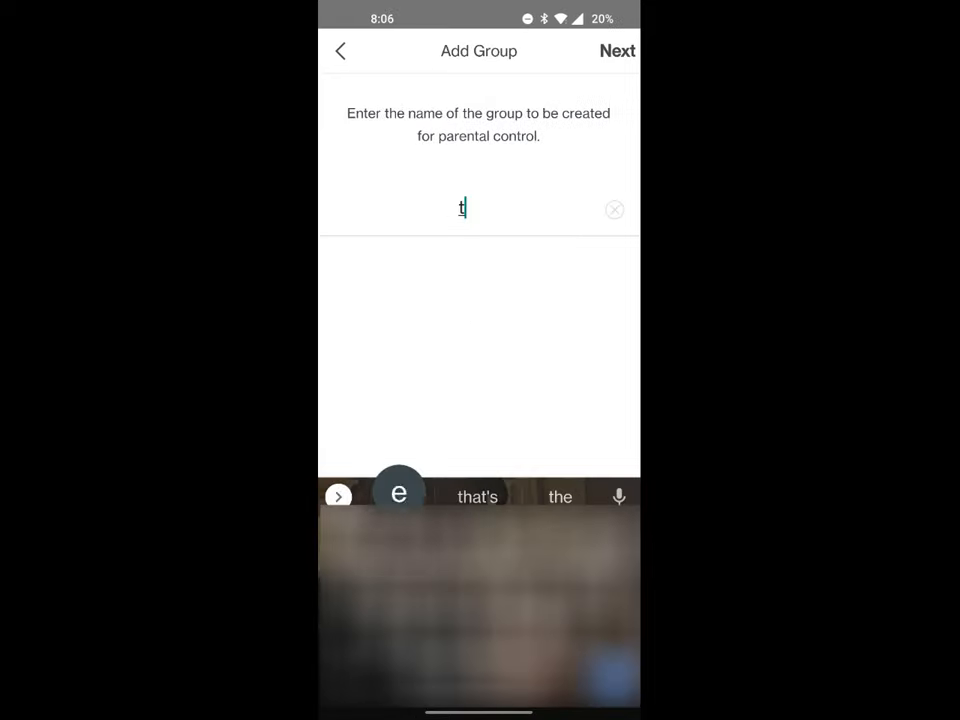
{"action": "type", "text": "est"}
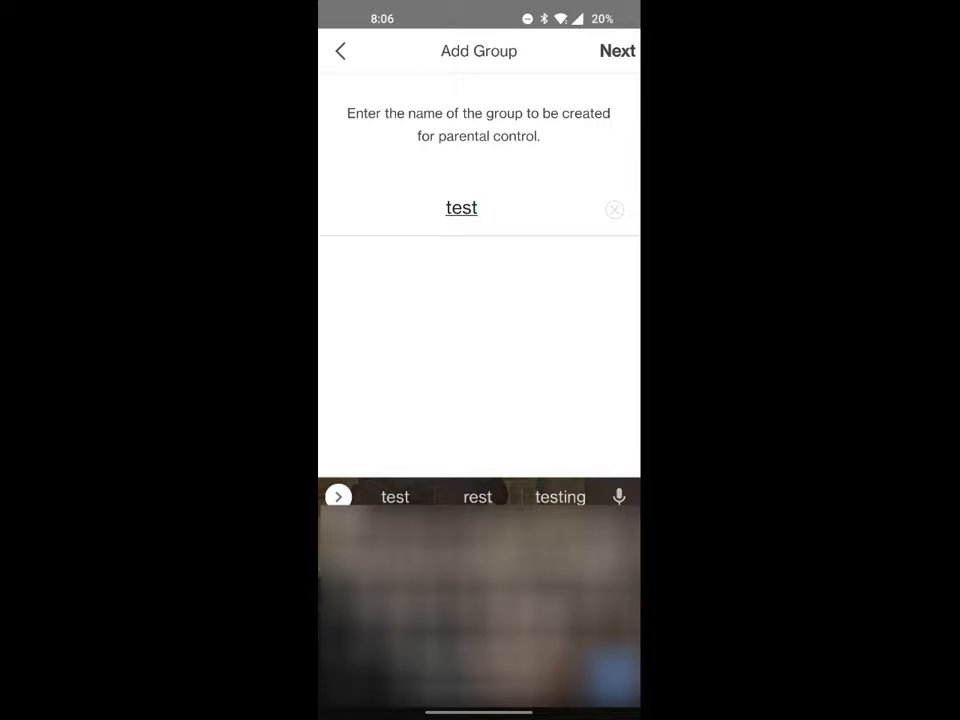
{"action": "left_click", "coordinate": [617, 51]}
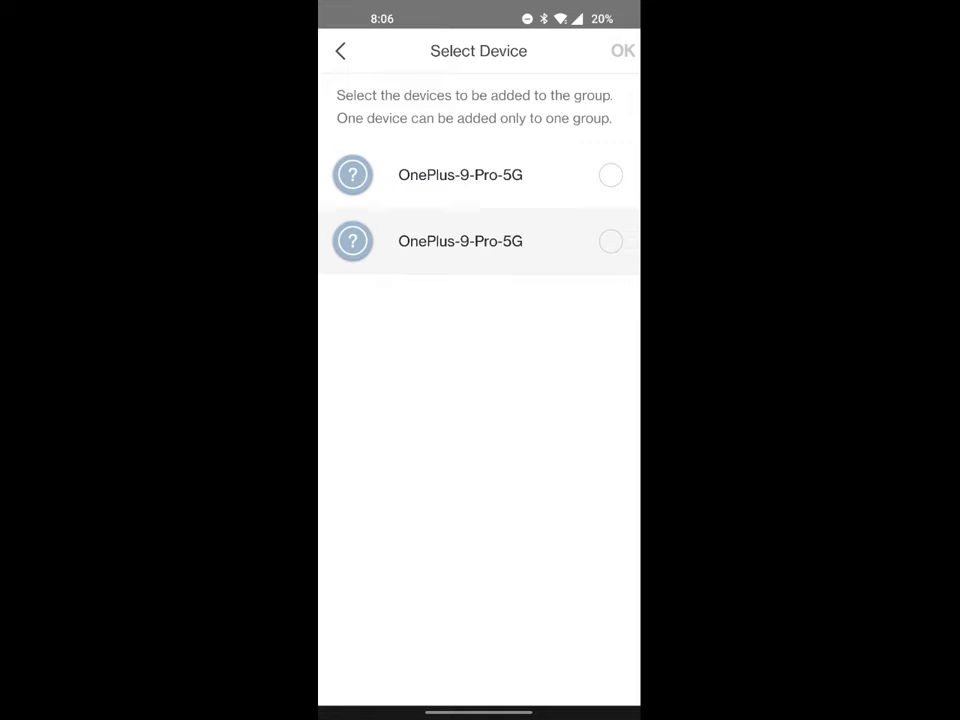
Tick then untick the OnePlus device and leave device selection with nothing added
{"action": "left_click", "coordinate": [611, 175]}
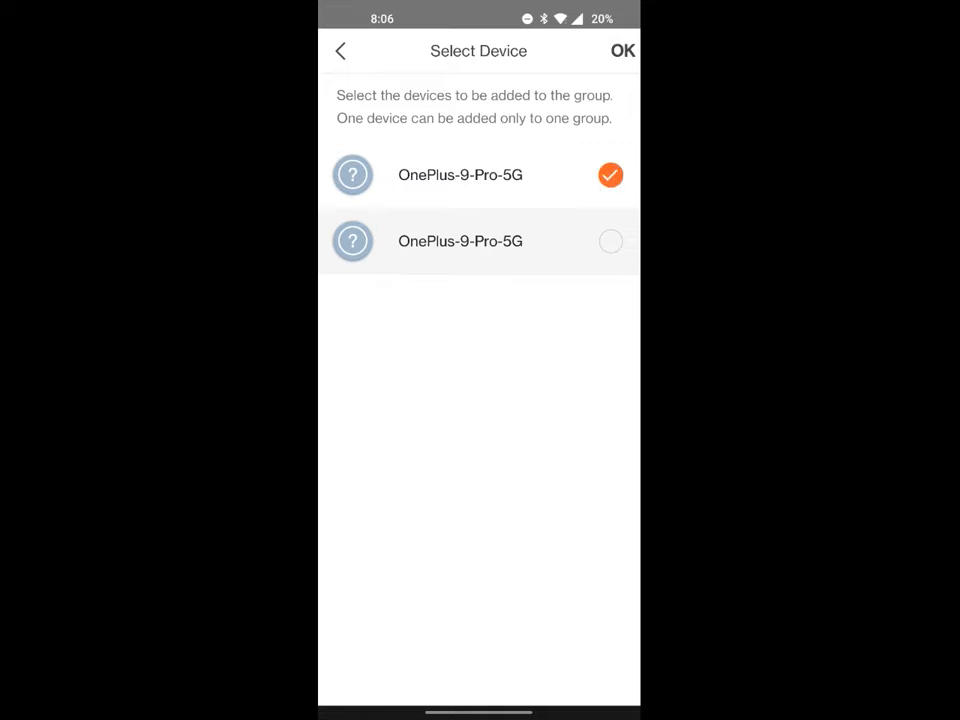
{"action": "left_click", "coordinate": [610, 175]}
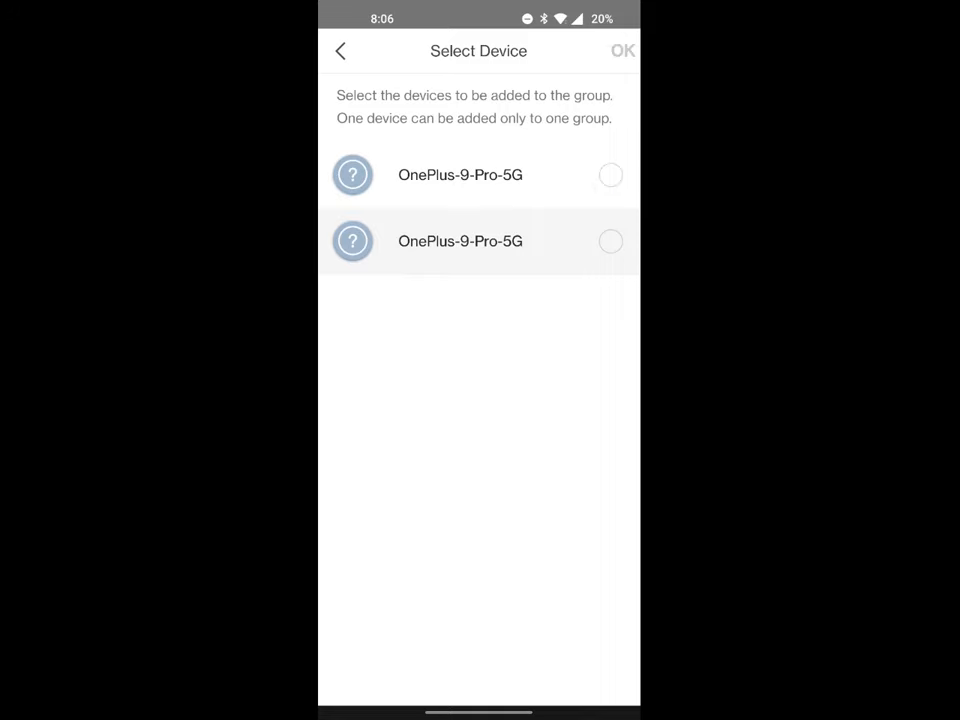
{"action": "left_click", "coordinate": [340, 51]}
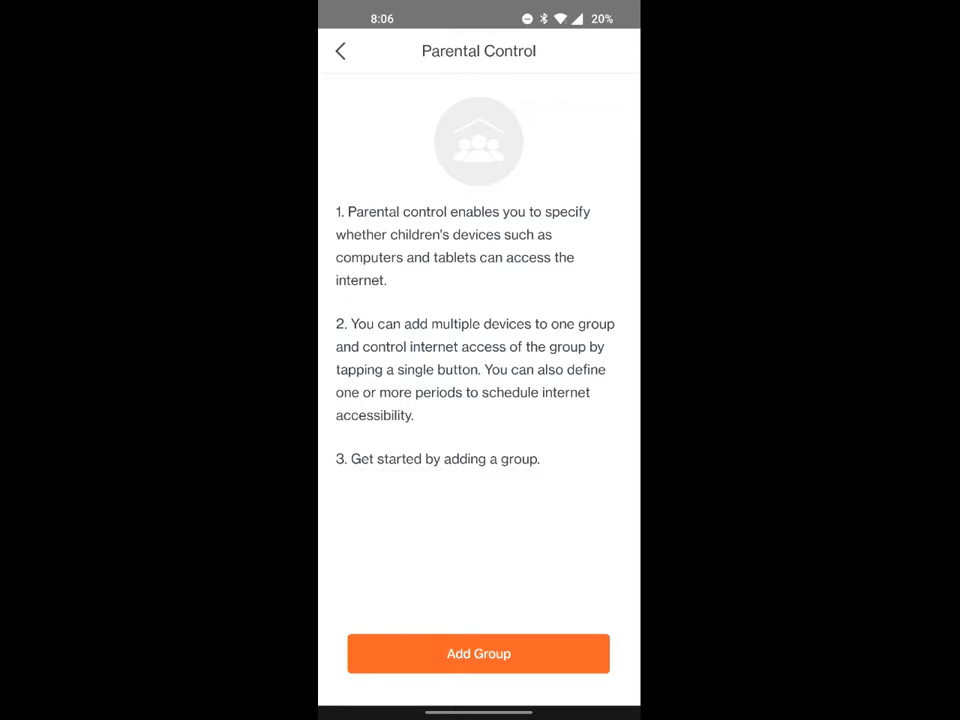
Check Internet Settings show connection type DHCP, then return to the settings list
{"action": "left_click", "coordinate": [340, 51]}
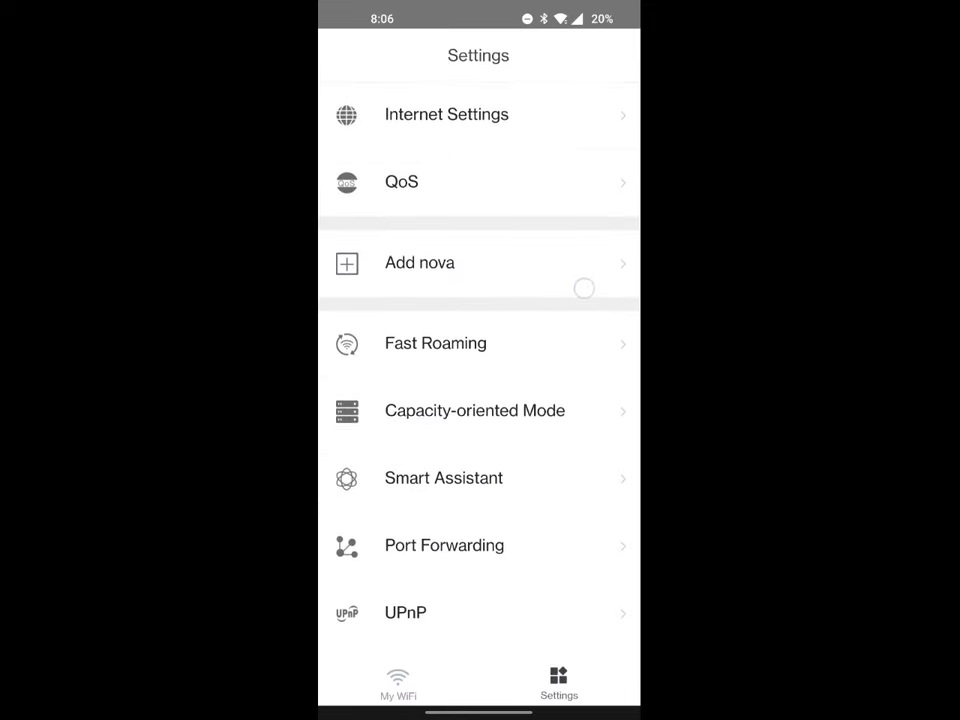
{"action": "left_click", "coordinate": [446, 114]}
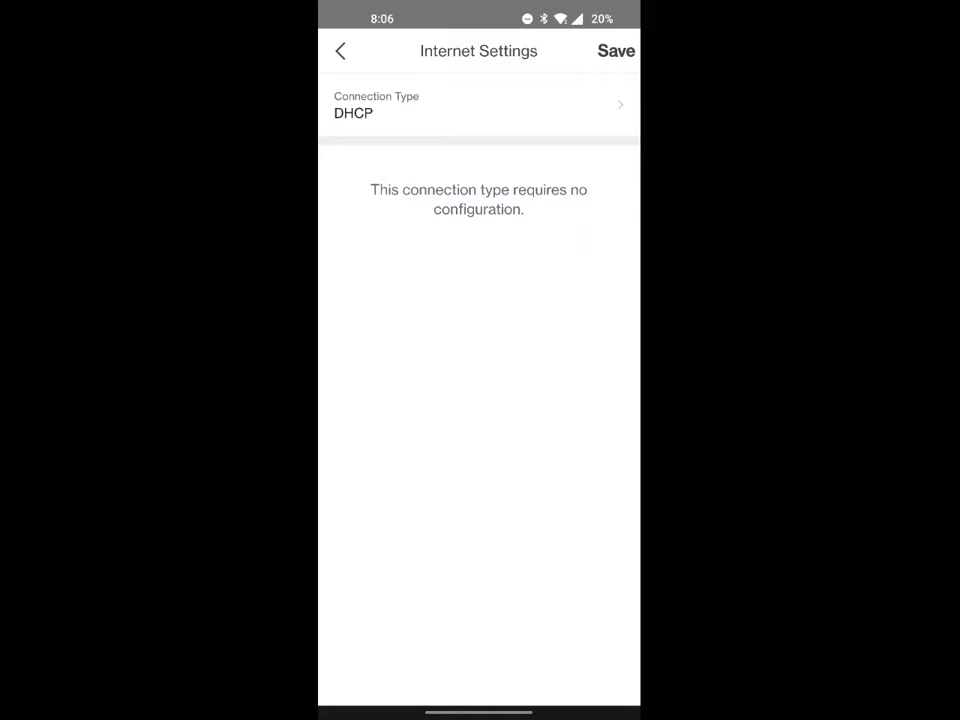
{"action": "left_click", "coordinate": [478, 104]}
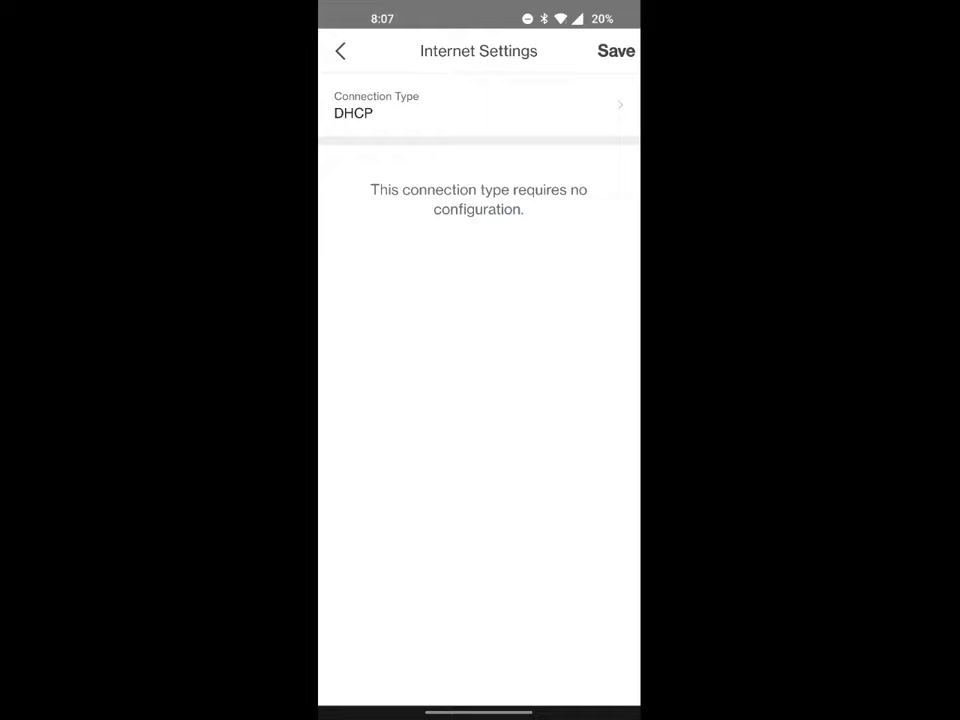
{"action": "left_click", "coordinate": [340, 51]}
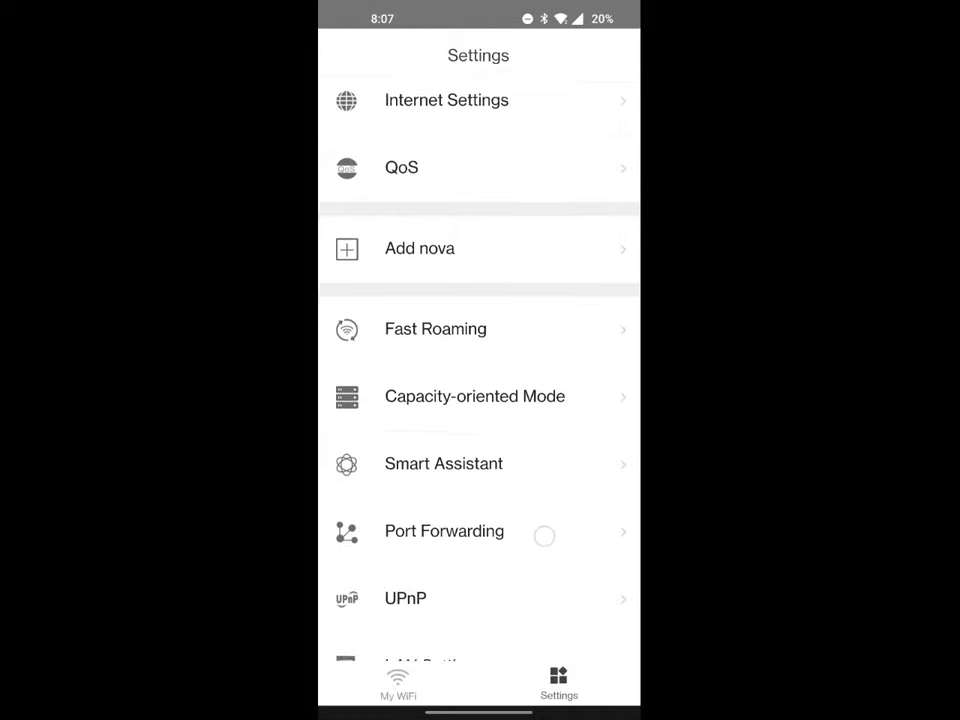
{"action": "left_click", "coordinate": [401, 167]}
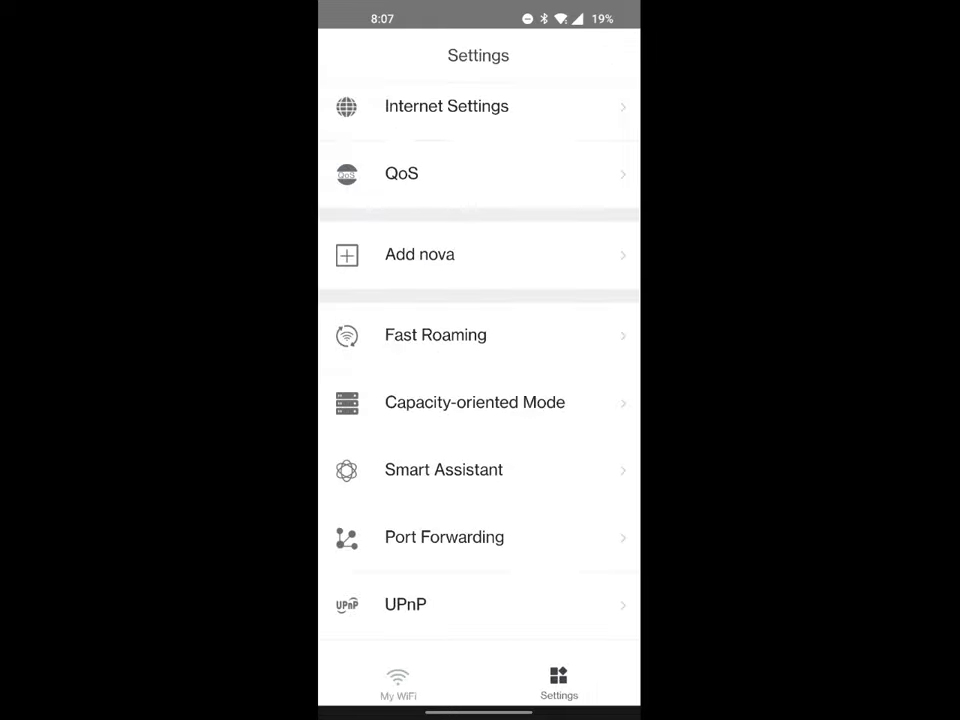
{"action": "scroll", "scroll_direction": "down", "scroll_amount": 3}
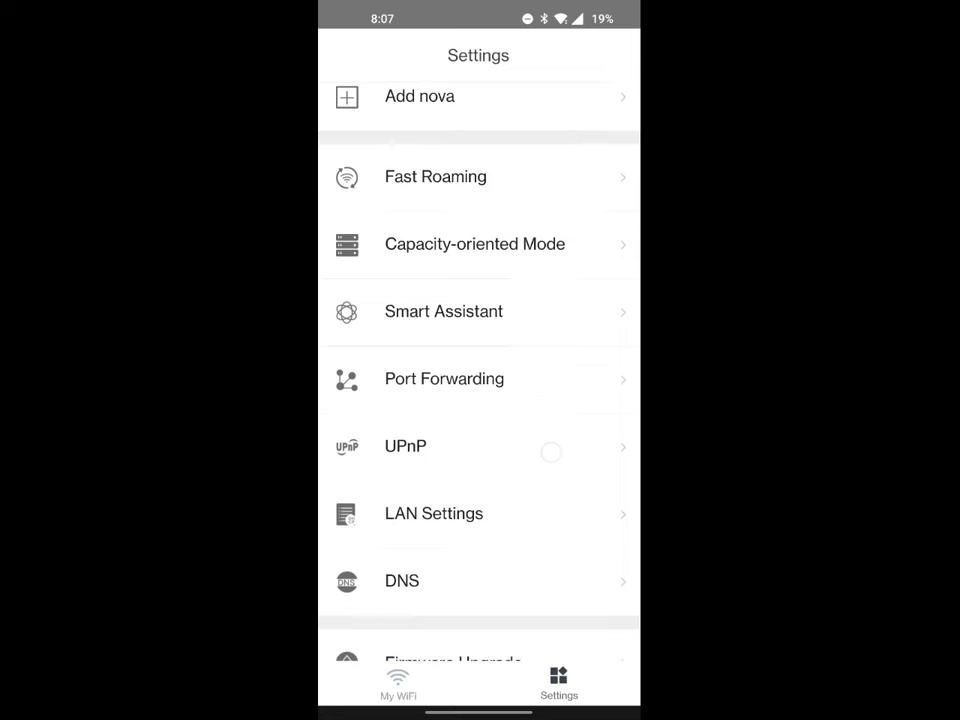
{"action": "left_click", "coordinate": [435, 177]}
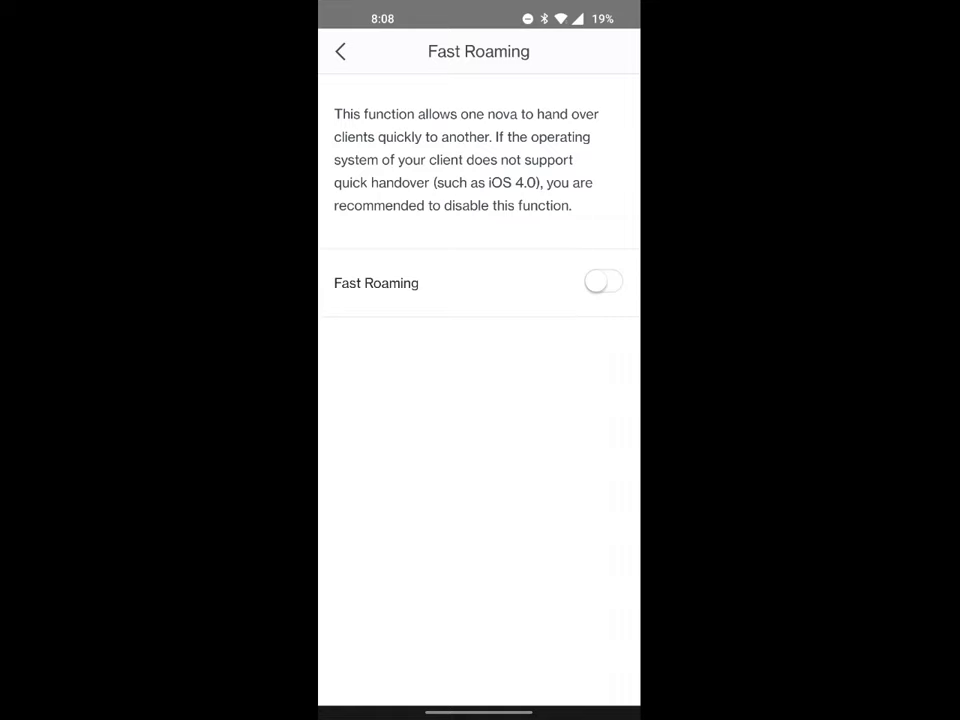
{"action": "left_click", "coordinate": [340, 51]}
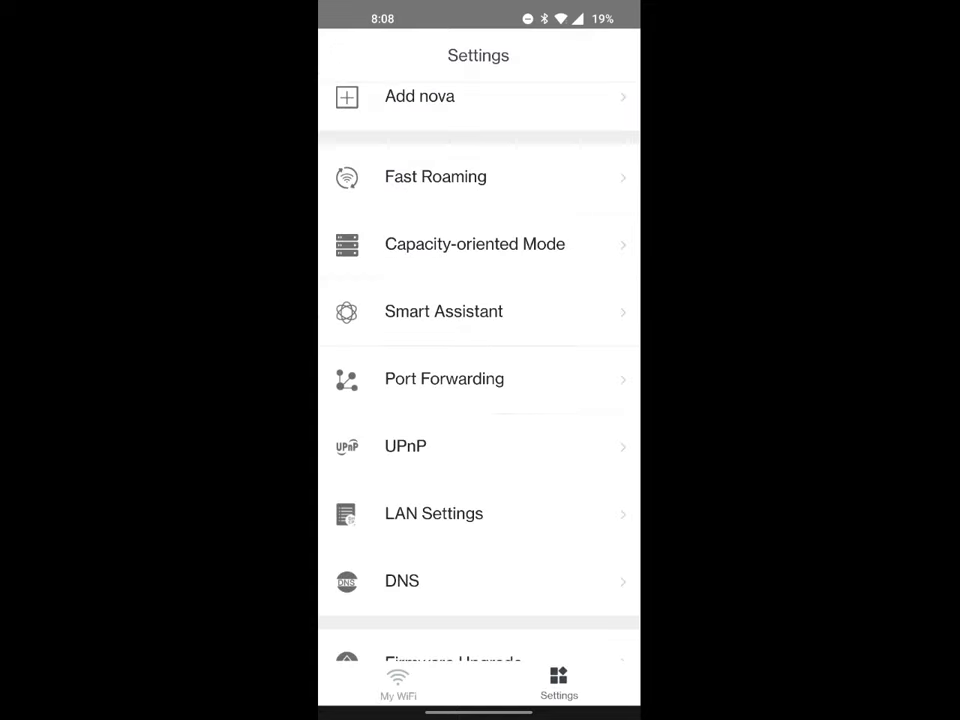
View Capacity-oriented Mode (on) and the Smart Assistant page without enabling it
{"action": "scroll", "scroll_direction": "down", "scroll_amount": 3}
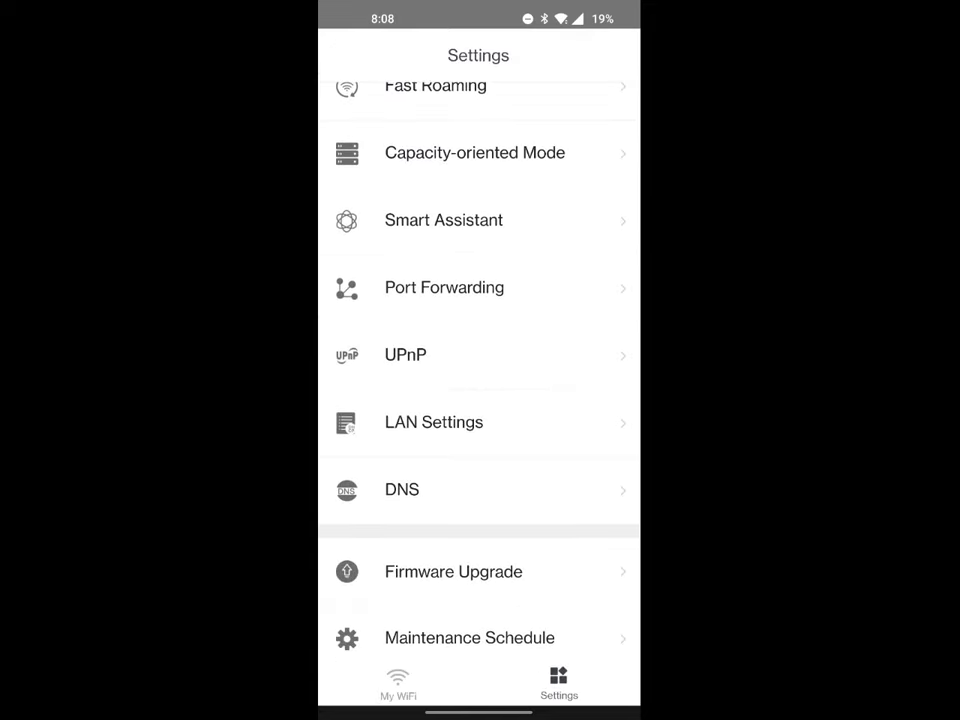
{"action": "left_click", "coordinate": [475, 152]}
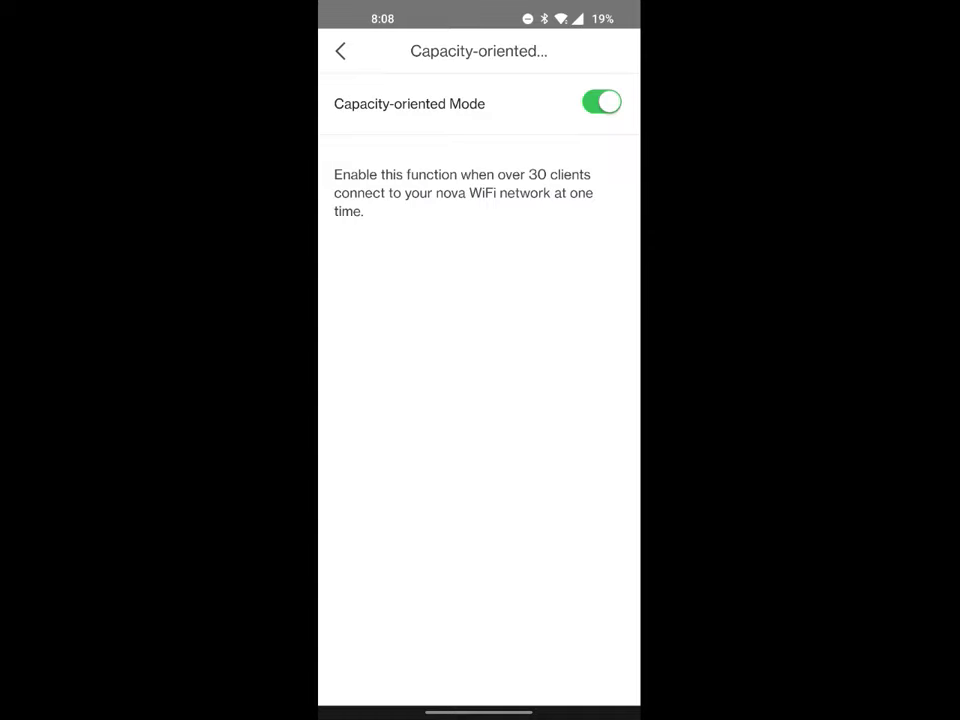
{"action": "left_click", "coordinate": [340, 51]}
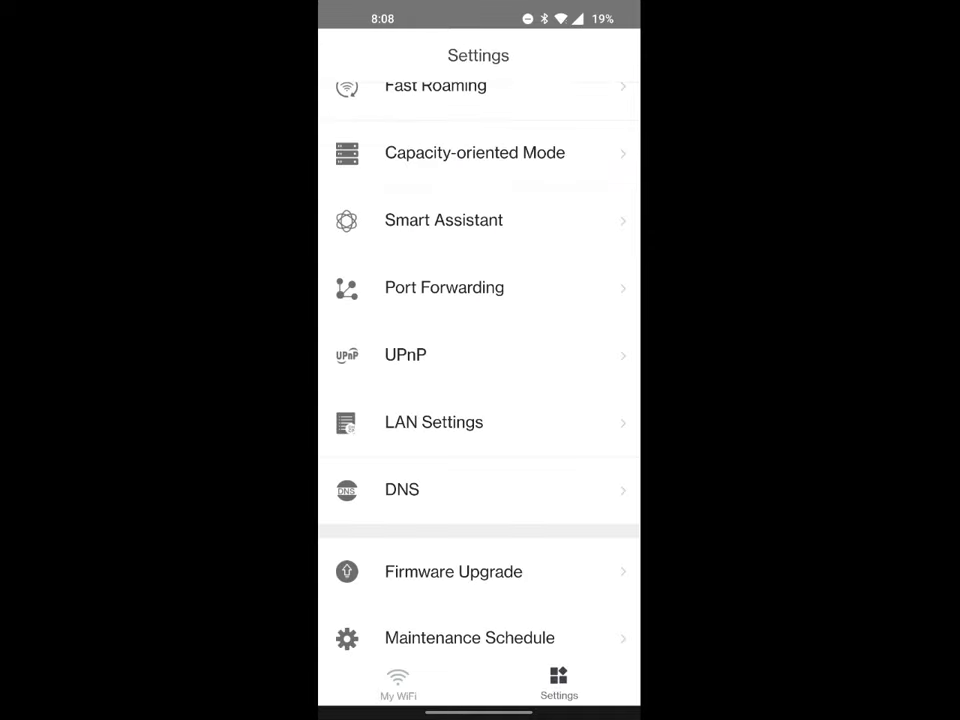
{"action": "left_click", "coordinate": [443, 220]}
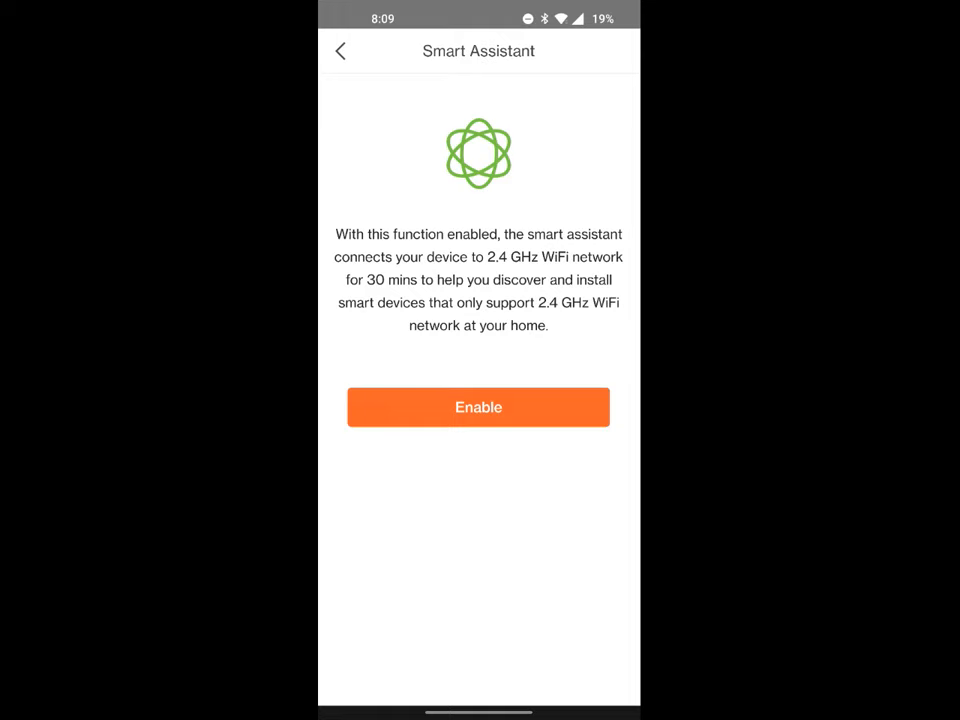
{"action": "left_click", "coordinate": [340, 51]}
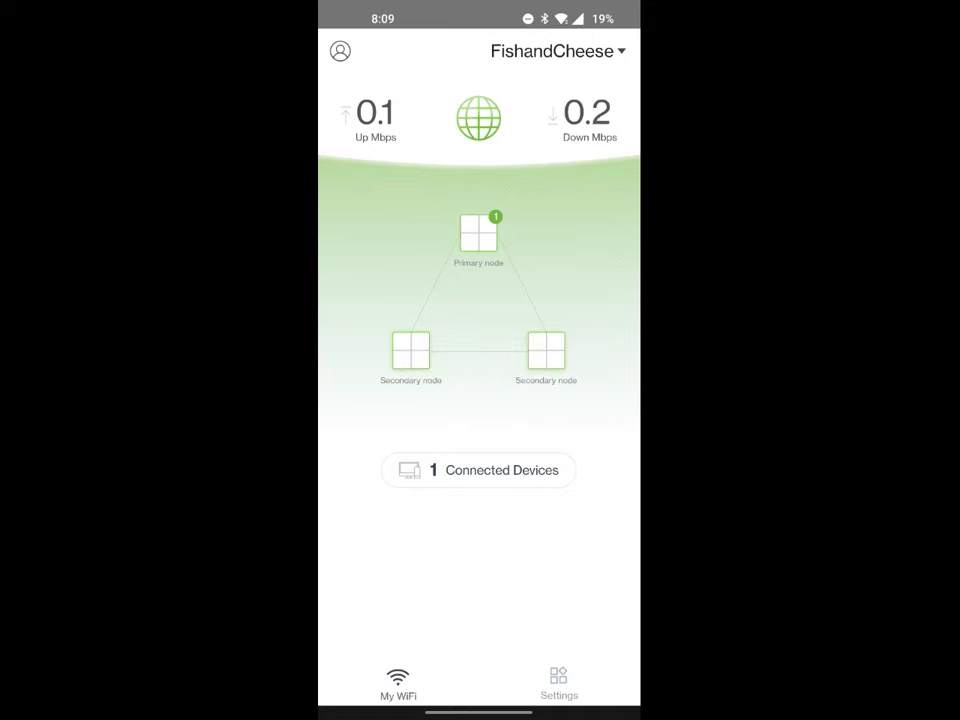
View Port Forwarding (no rules) and UPnP (on) from the settings list
{"action": "left_click", "coordinate": [559, 683]}
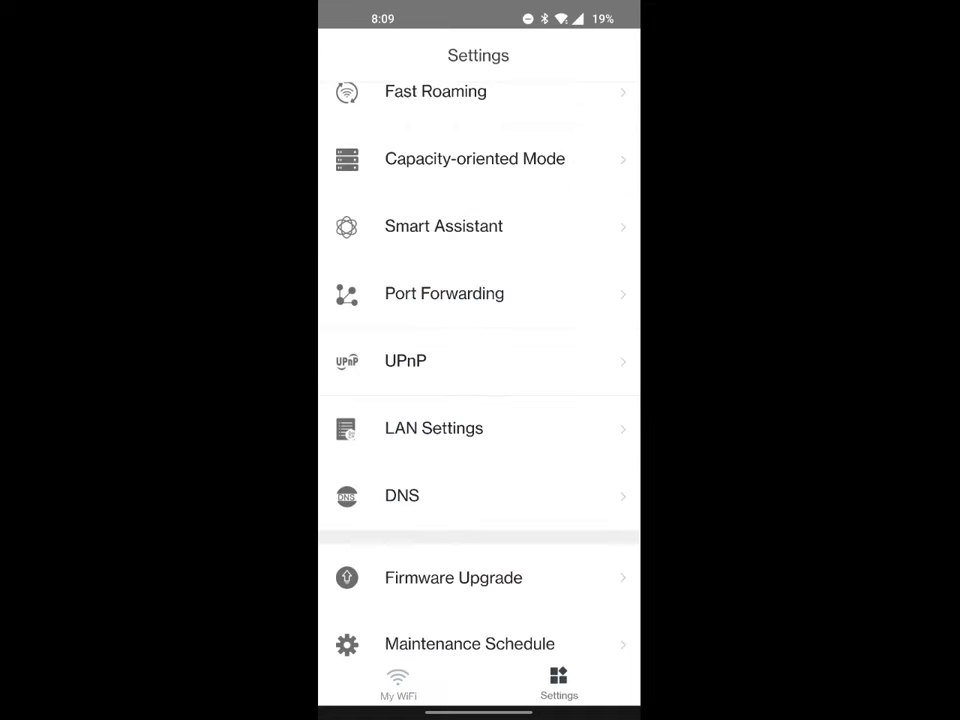
{"action": "left_click", "coordinate": [444, 293]}
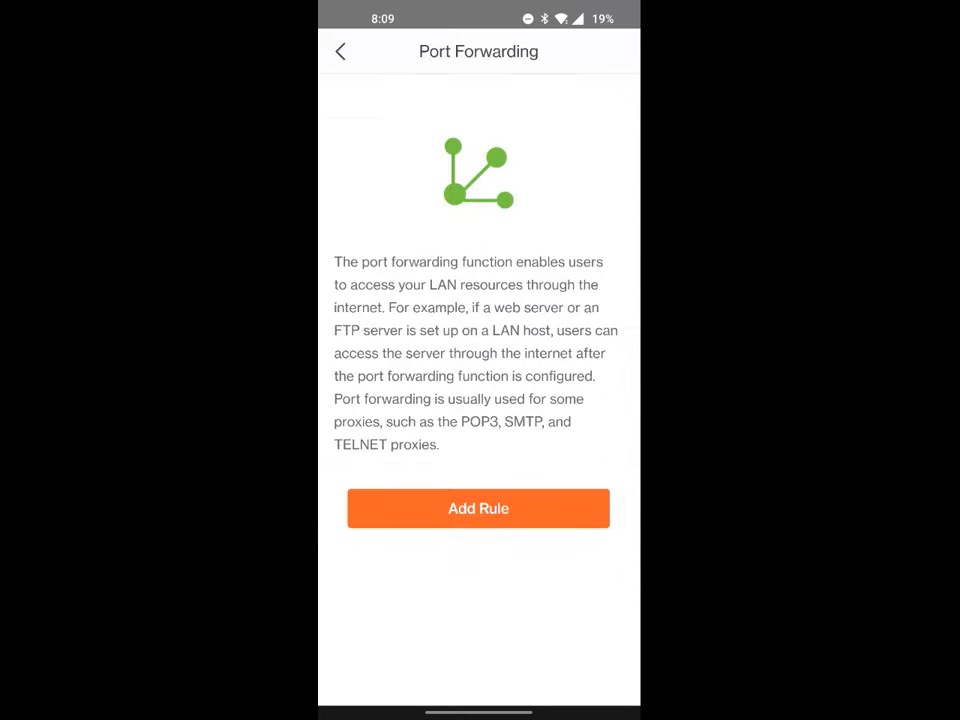
{"action": "left_click", "coordinate": [340, 51]}
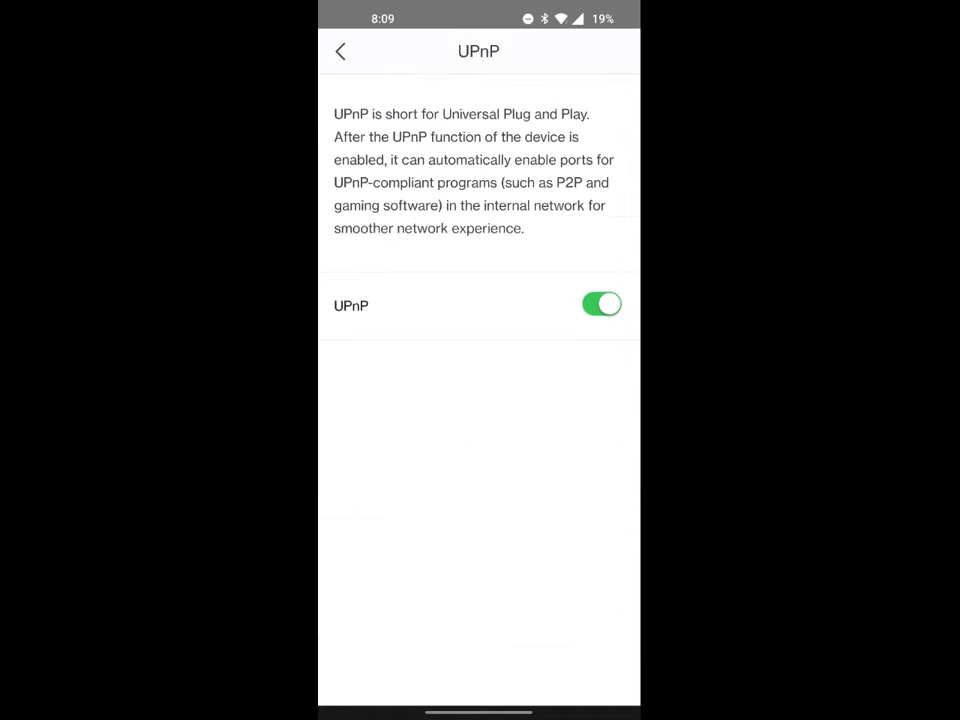
{"action": "left_click", "coordinate": [340, 51]}
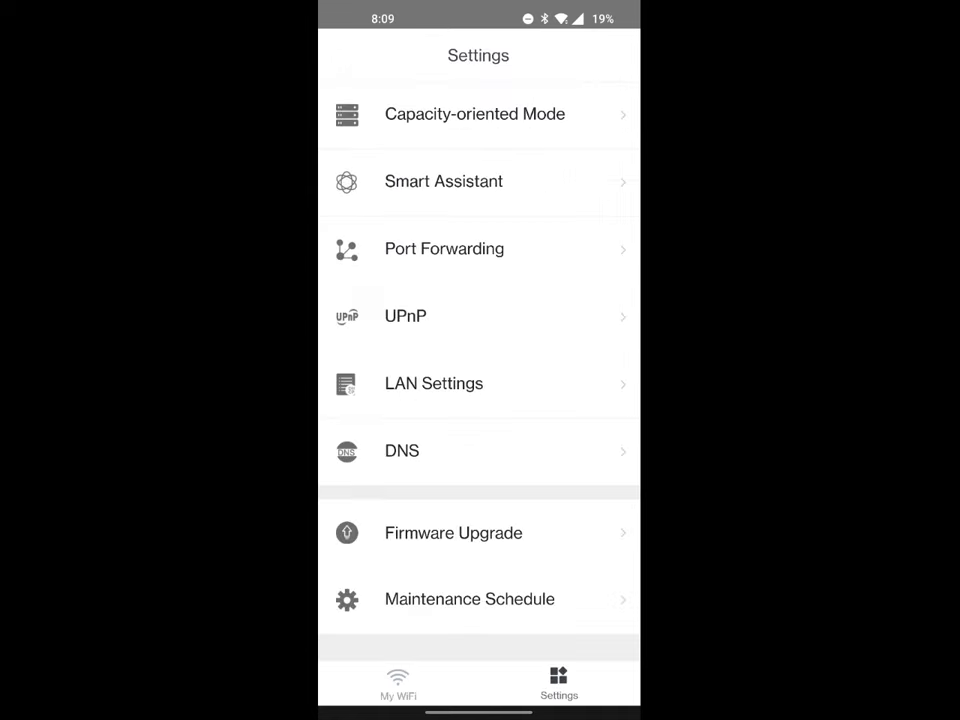
View LAN Settings (192.168.5.1) without changes and head to Firmware Upgrade
{"action": "left_click", "coordinate": [434, 383]}
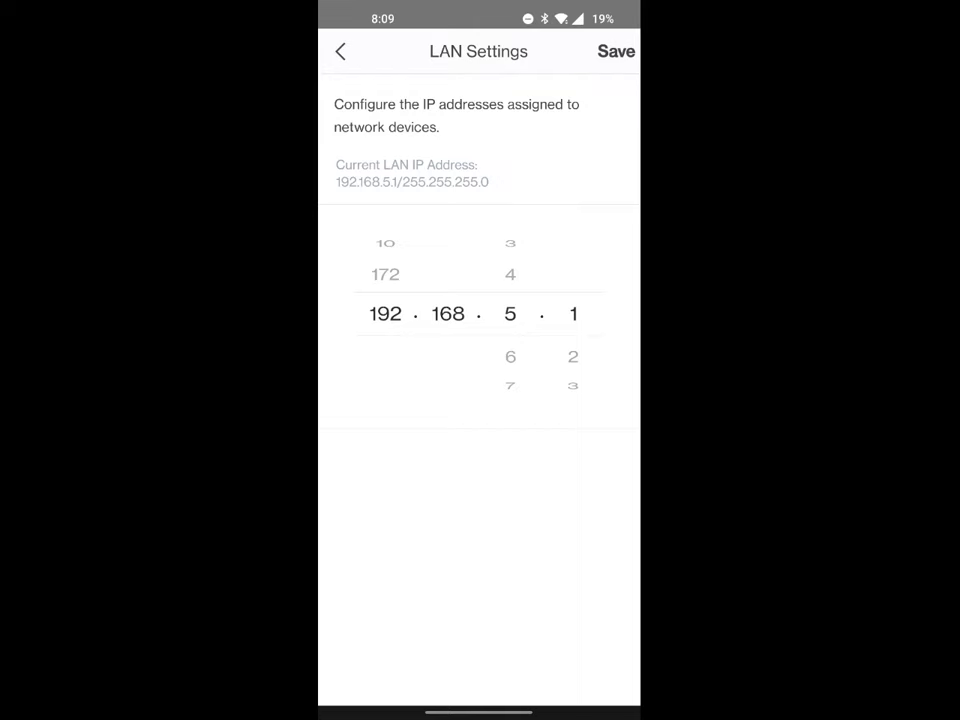
{"action": "left_click", "coordinate": [340, 51]}
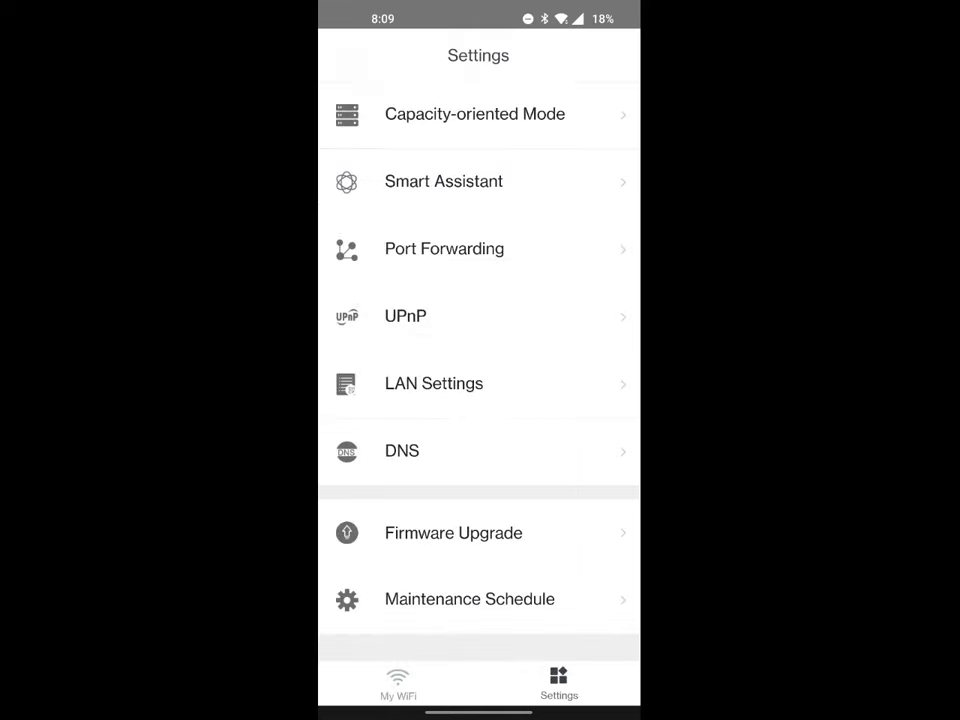
{"action": "left_click", "coordinate": [478, 532]}
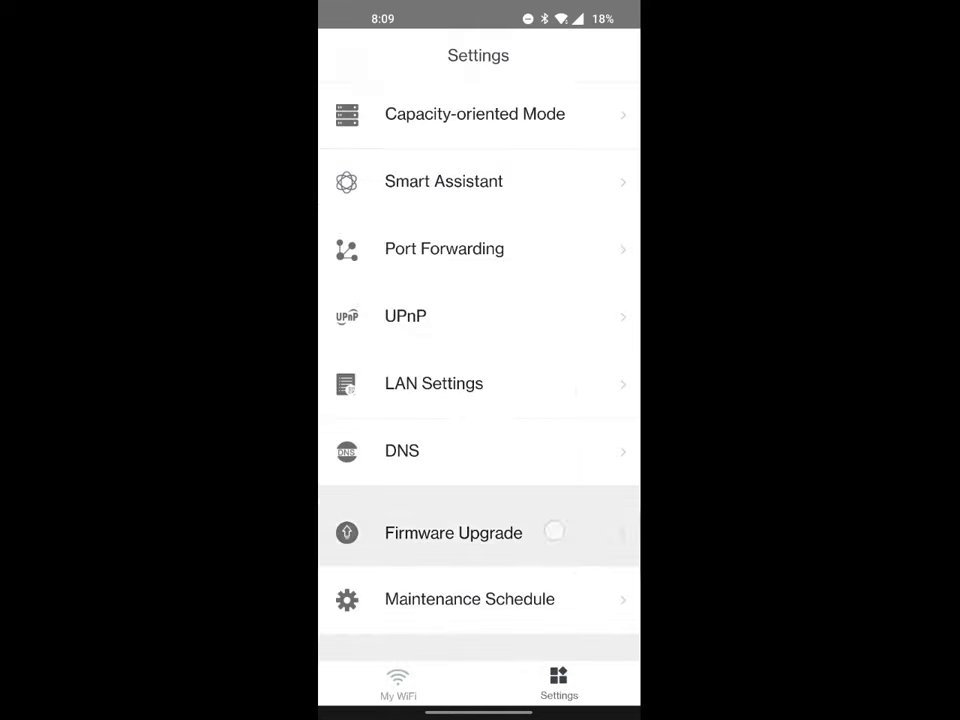
View node firmware V1.0.0.32 and the 03:00 maintenance schedule, then return to the My WiFi overview
{"action": "left_click", "coordinate": [452, 532]}
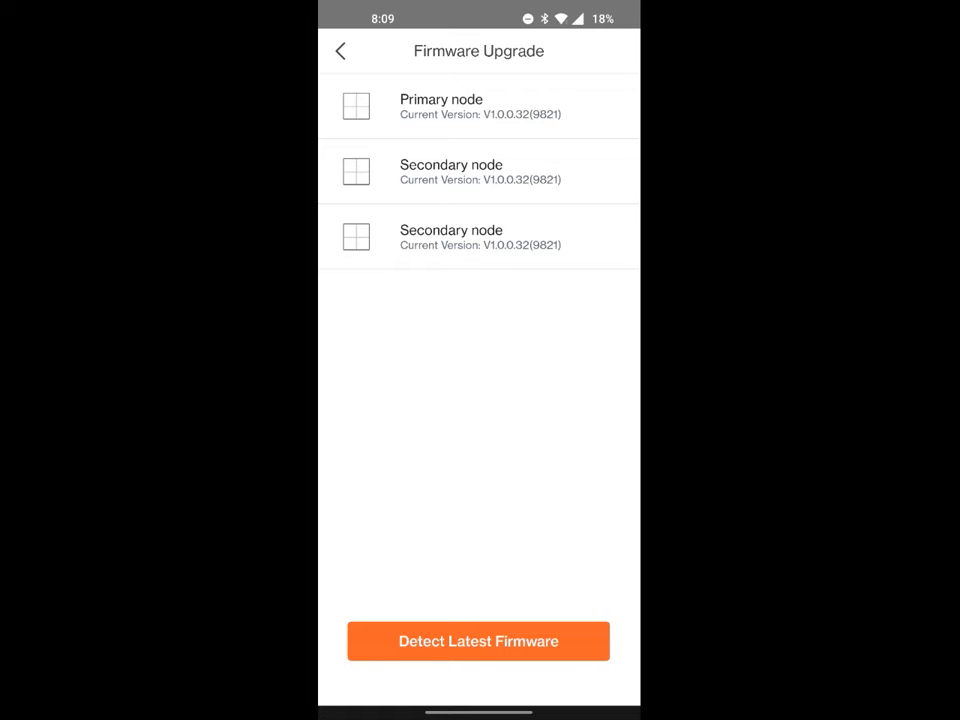
{"action": "left_click", "coordinate": [340, 51]}
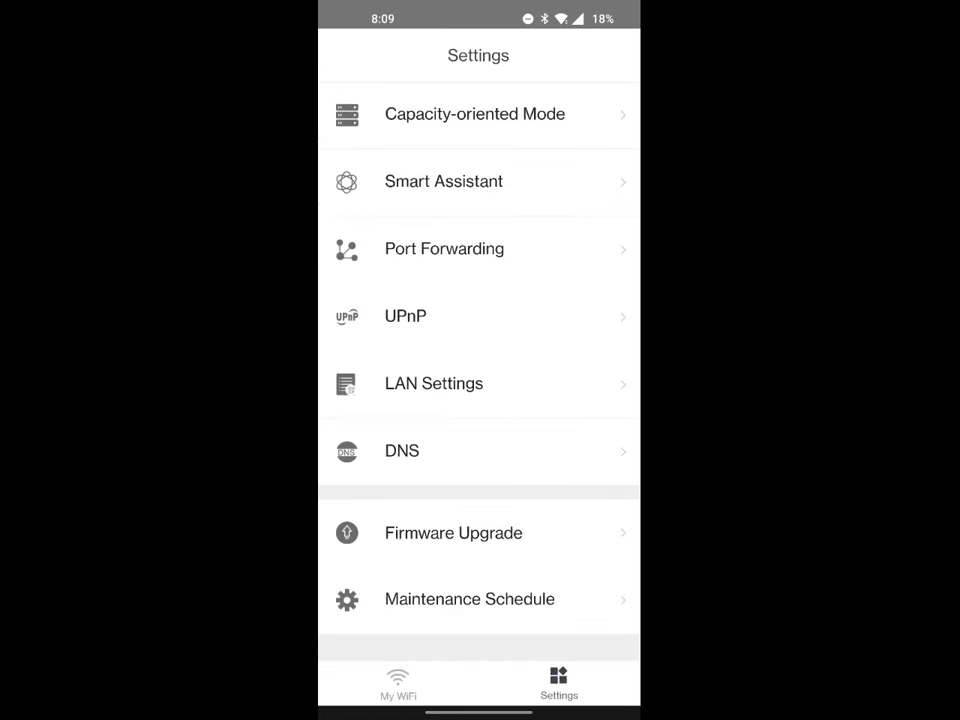
{"action": "left_click", "coordinate": [469, 598]}
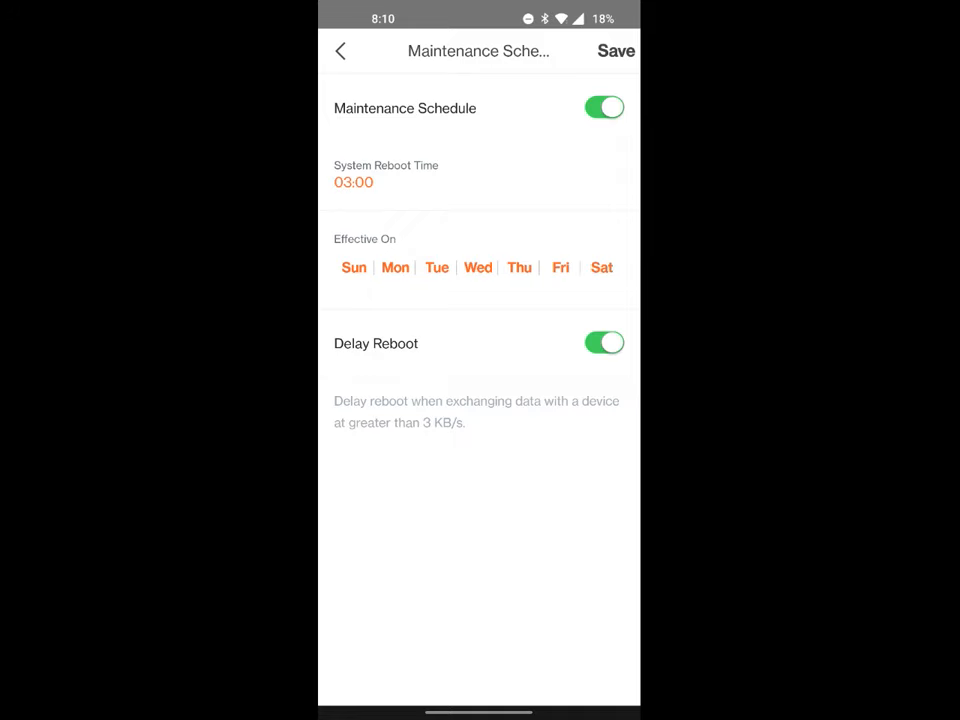
{"action": "left_click", "coordinate": [340, 51]}
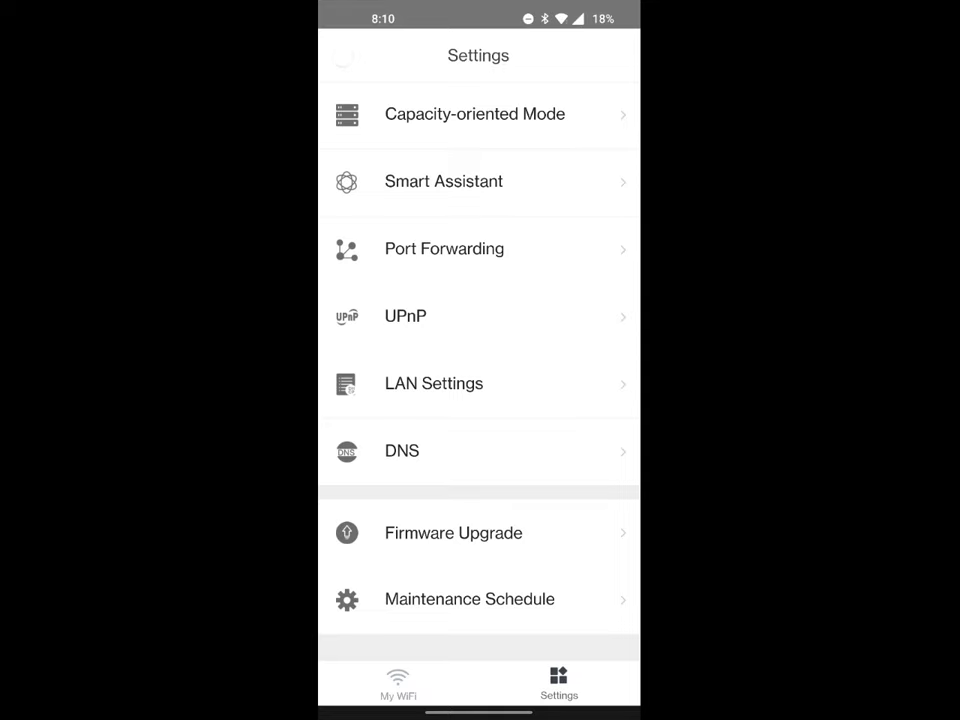
{"action": "left_click", "coordinate": [398, 683]}
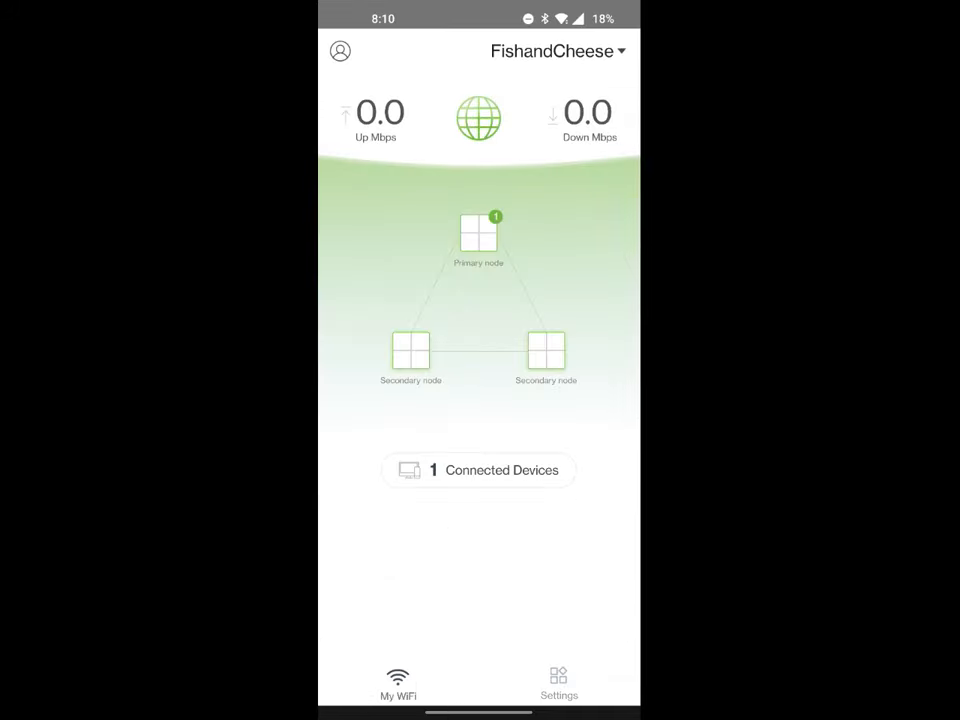